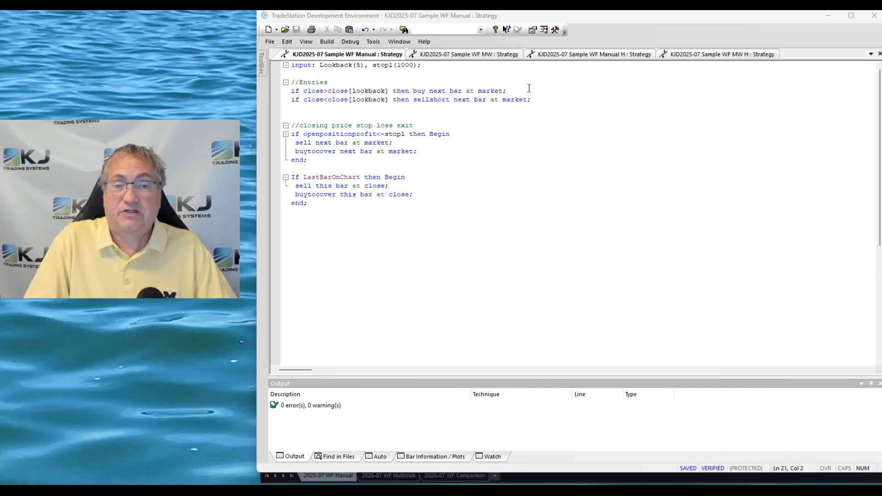
pyautogui.moveTo(588, 92)
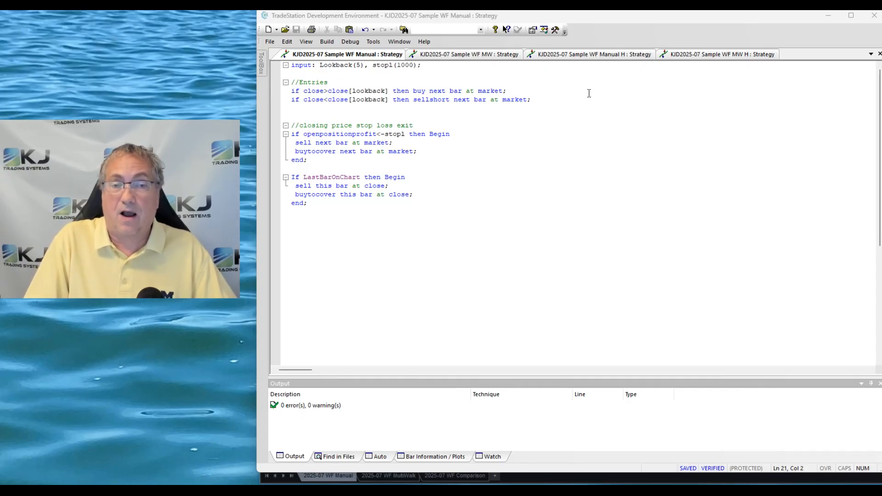
pyautogui.moveTo(280, 83)
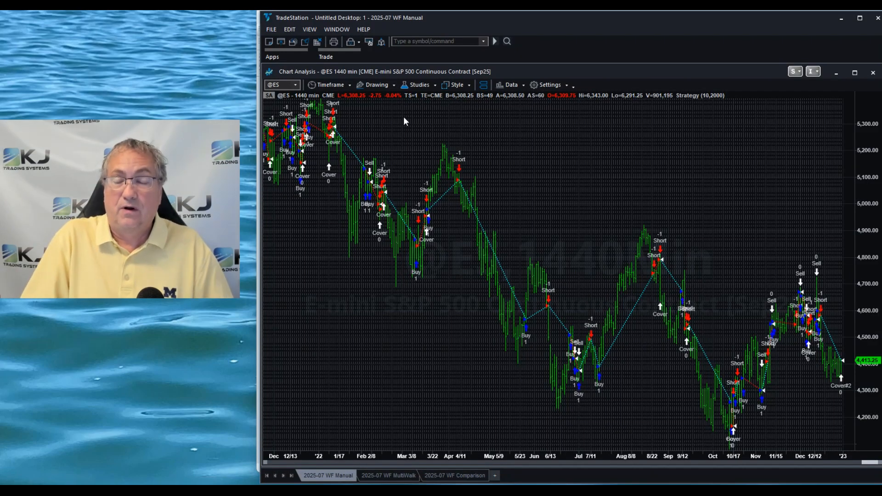
# Confirm in Edit Symbol that the ES chart runs 01/01/2021 to 12/31/2022.
pyautogui.rightClick(405, 121)
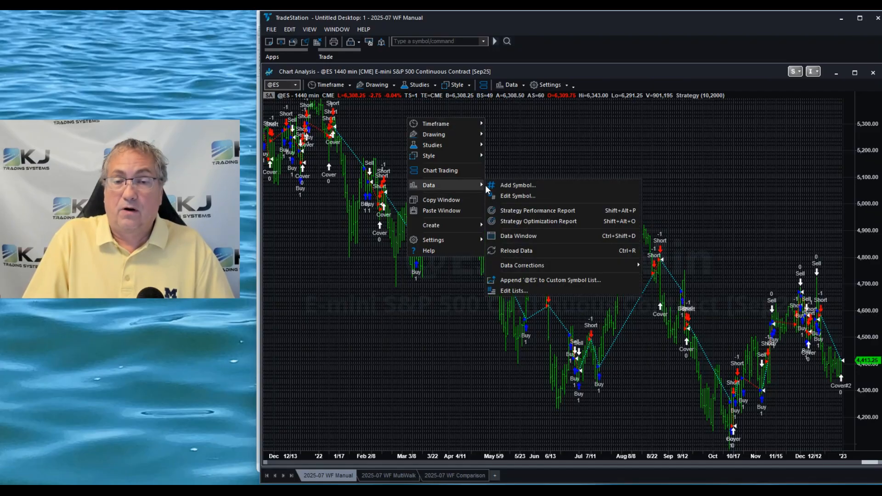
pyautogui.click(517, 196)
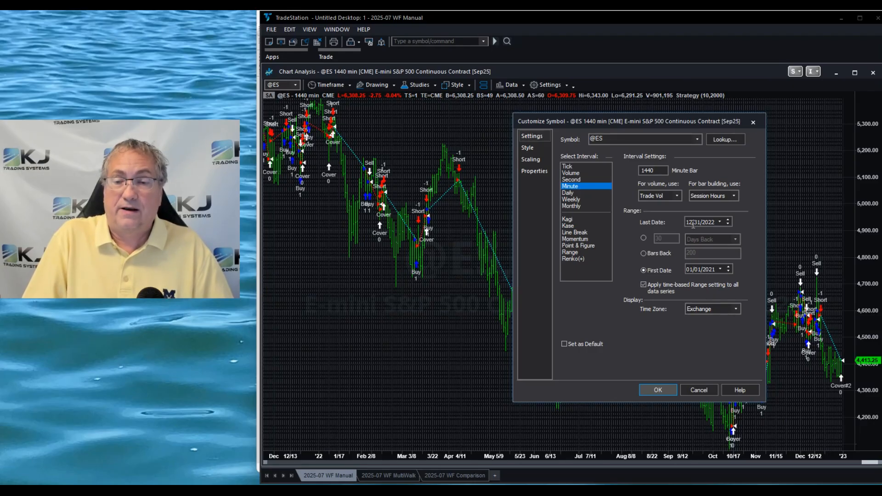
pyautogui.moveTo(596, 149)
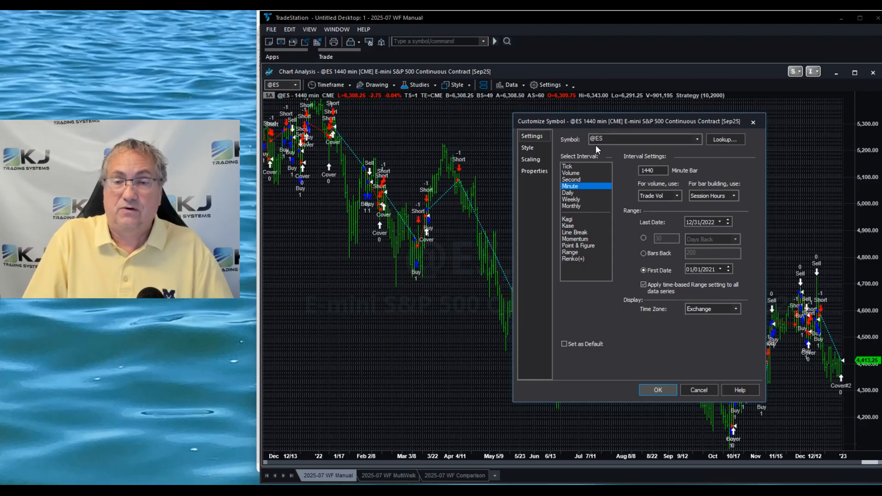
pyautogui.moveTo(661, 214)
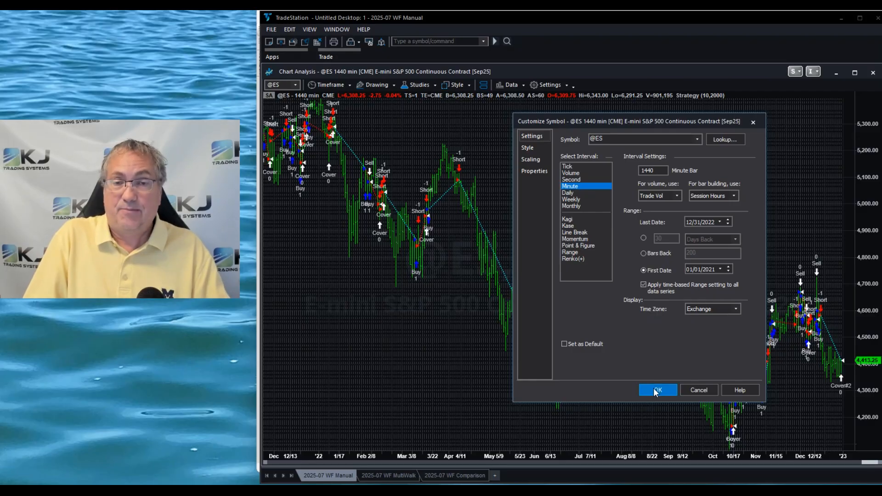
pyautogui.click(657, 390)
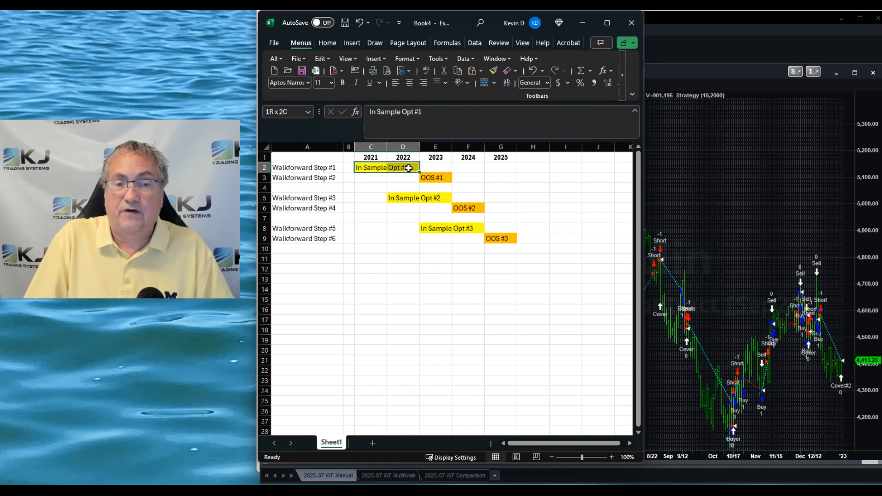
# Walk through the three In Sample Opt and OOS blocks on the Excel Sheet1 plan.
pyautogui.click(371, 167)
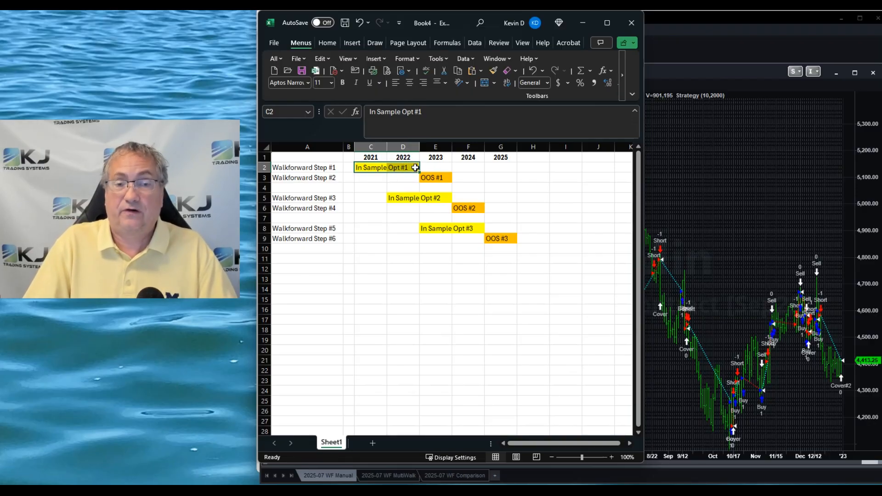
pyautogui.click(435, 177)
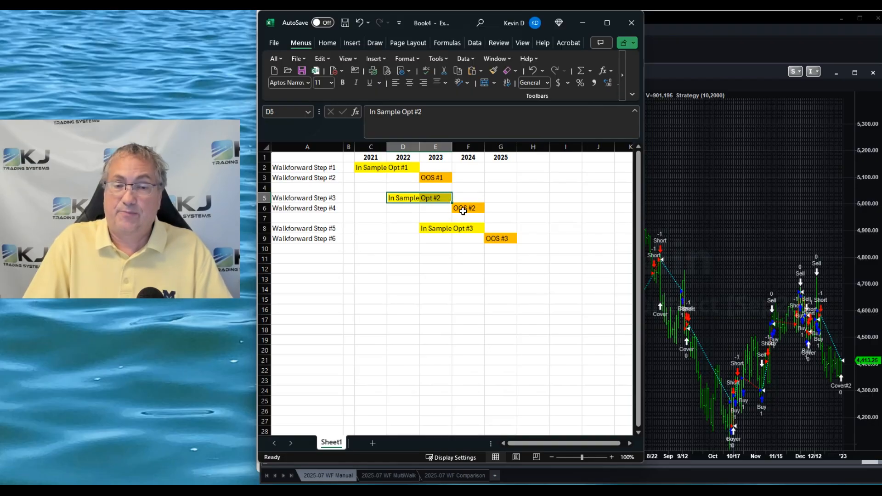
pyautogui.click(467, 208)
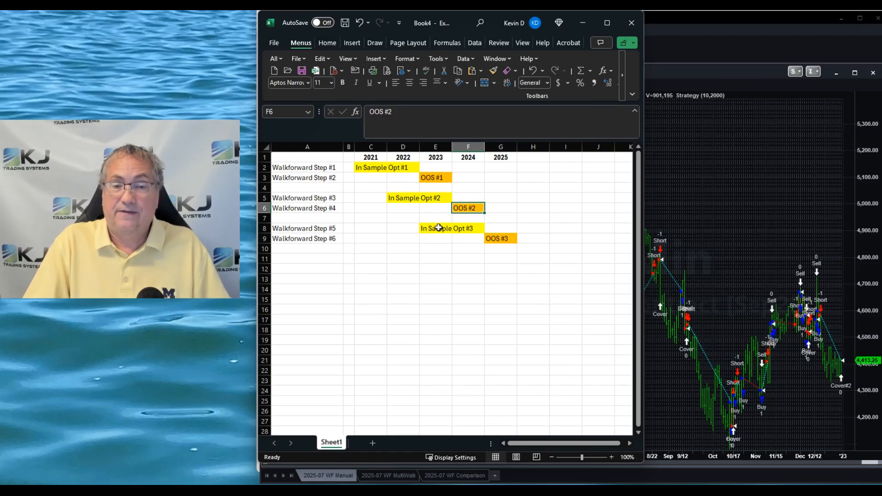
pyautogui.click(436, 228)
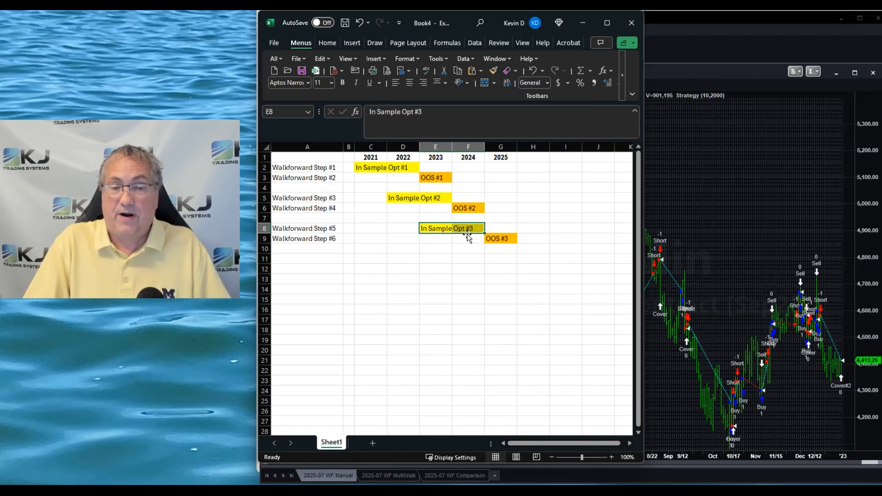
pyautogui.click(500, 238)
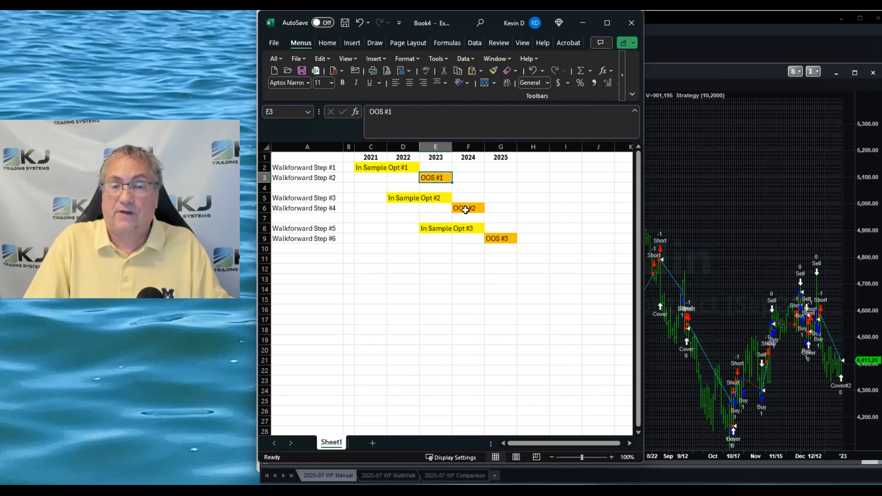
pyautogui.click(499, 238)
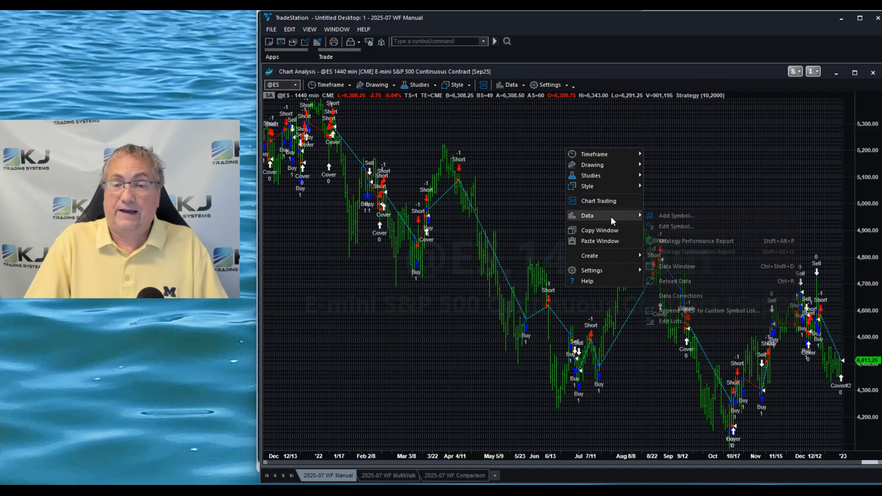
# Optimize Lookback 5–20 by 5 and stopl 1500–3000 by 250, landing on 10 and 2250.
pyautogui.click(675, 226)
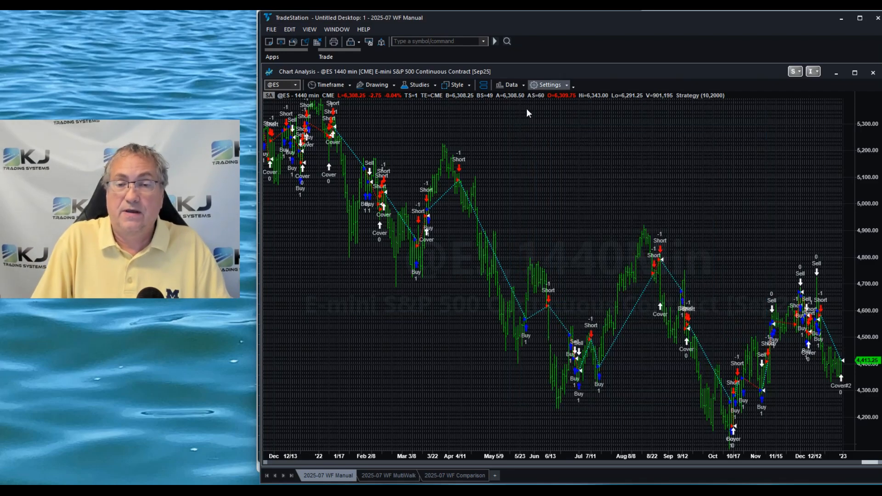
pyautogui.rightClick(529, 113)
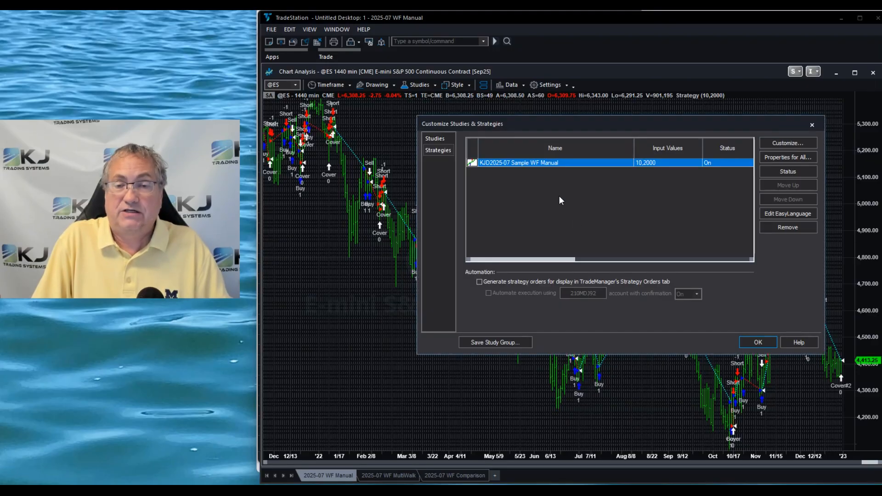
pyautogui.click(787, 143)
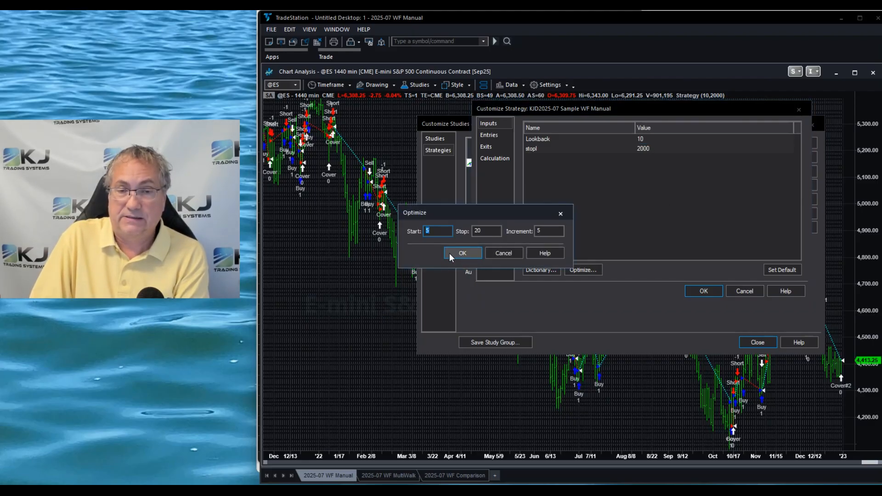
pyautogui.click(462, 253)
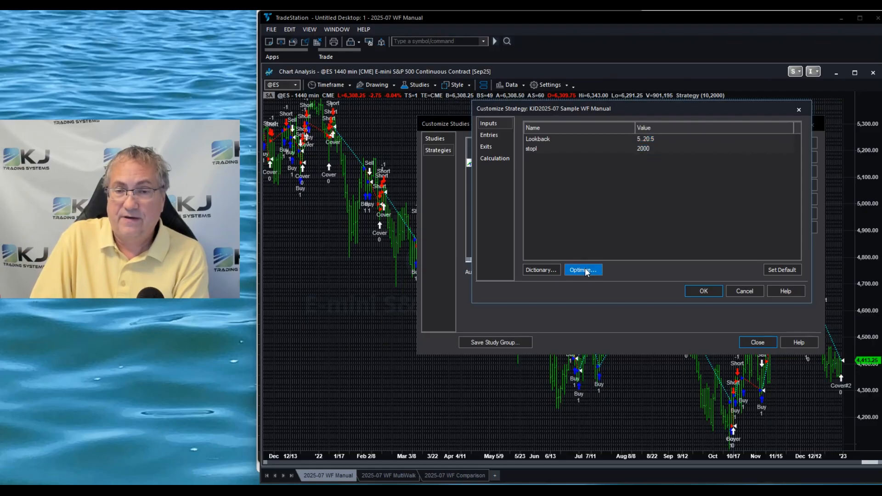
pyautogui.click(582, 270)
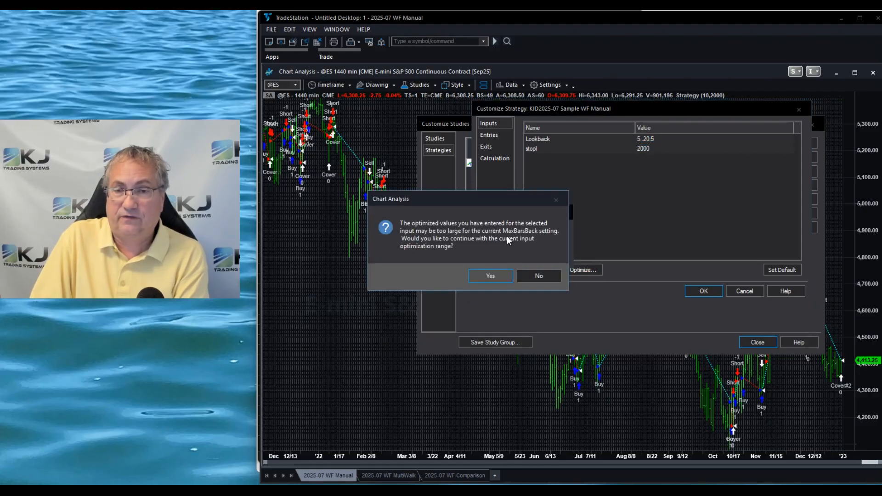
pyautogui.click(489, 276)
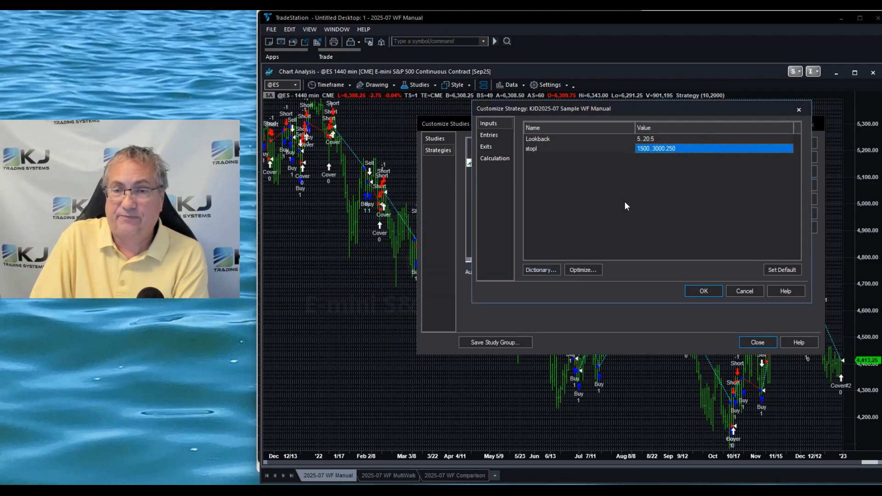
pyautogui.click(702, 291)
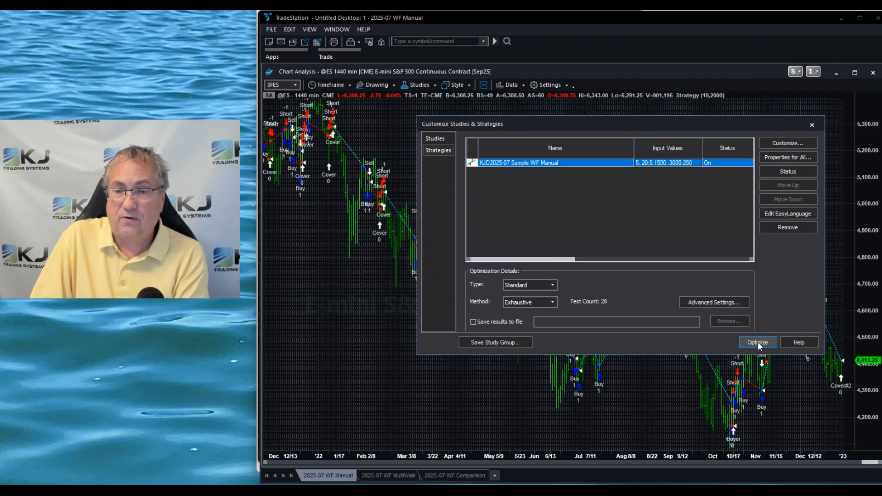
pyautogui.click(757, 341)
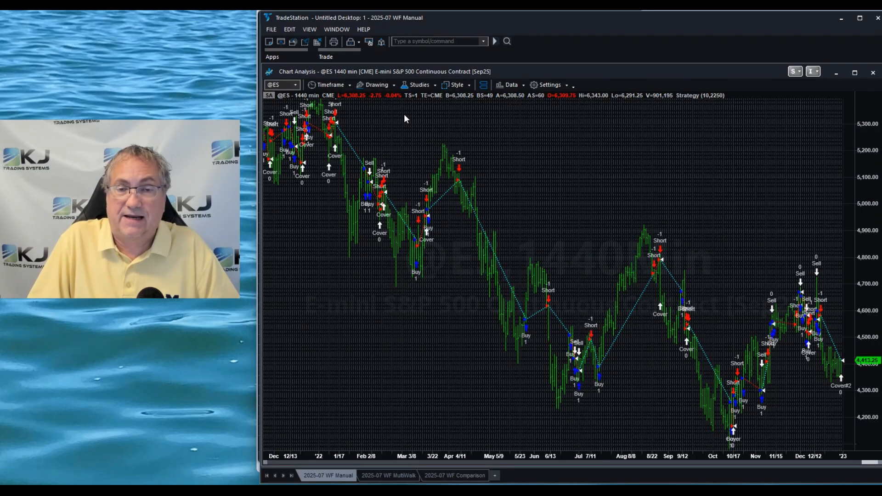
pyautogui.rightClick(405, 118)
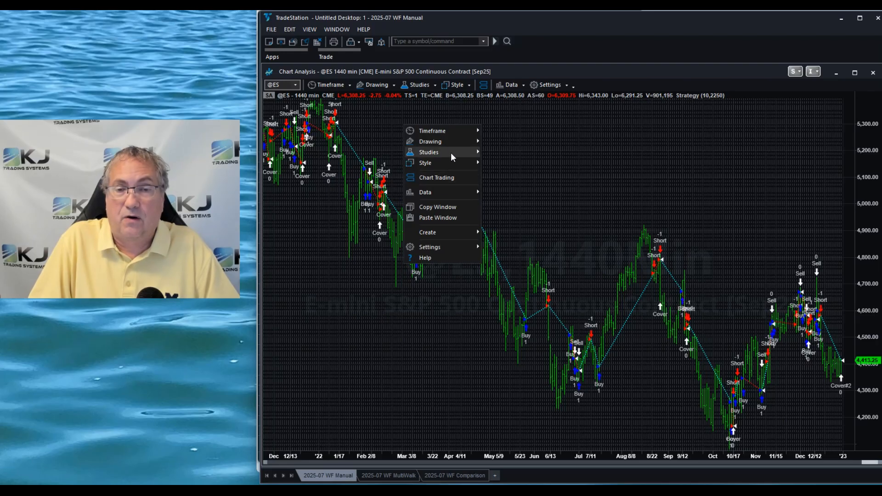
pyautogui.click(429, 152)
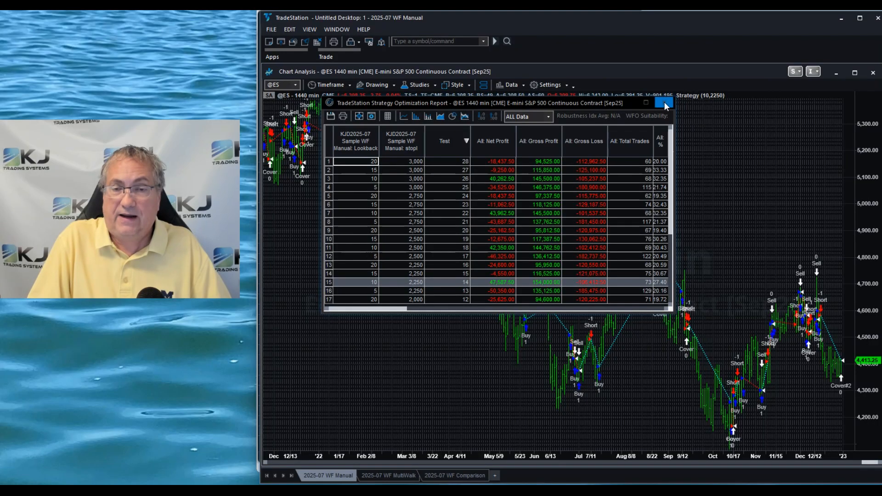
pyautogui.click(664, 103)
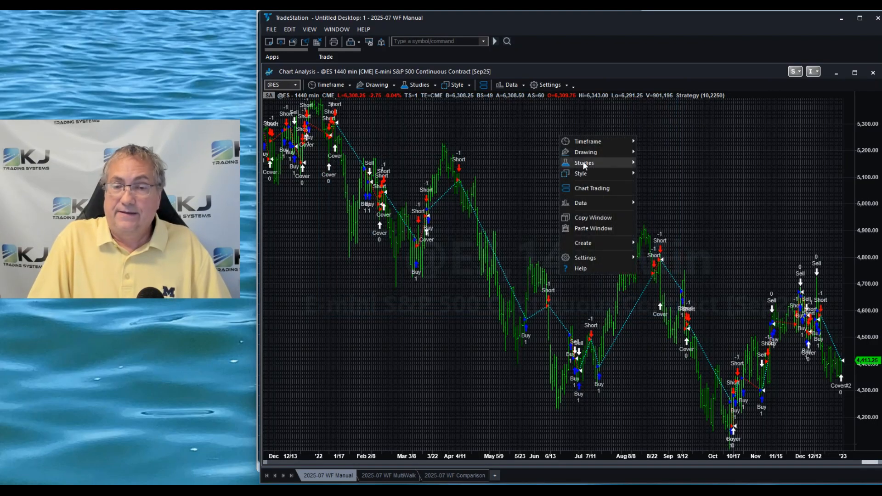
# Change the chart's last date so the data spans 2022–2023.
pyautogui.click(609, 222)
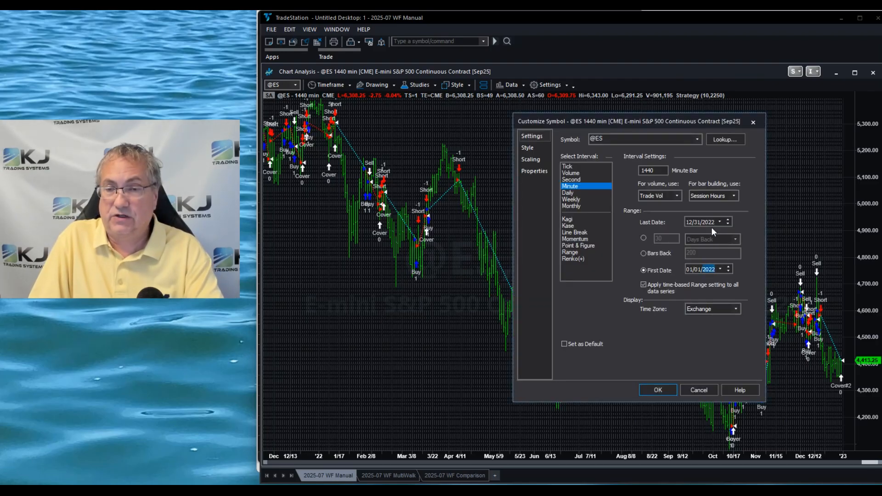
pyautogui.click(728, 222)
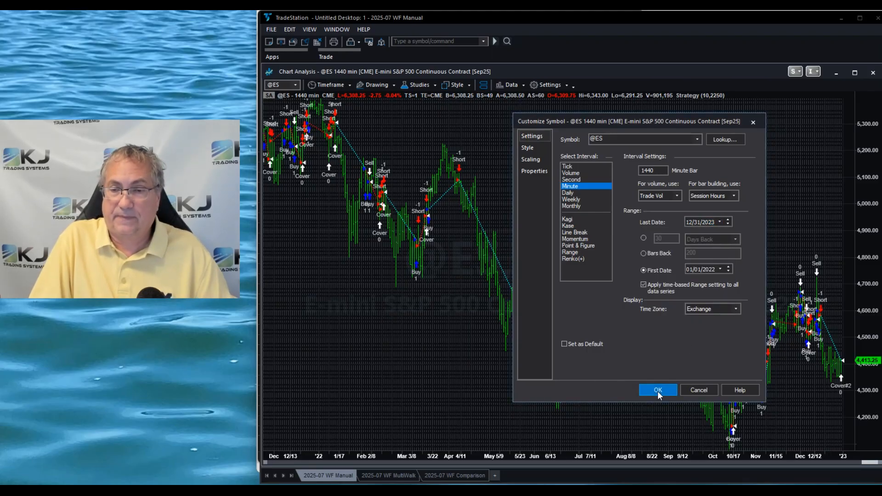
pyautogui.click(657, 390)
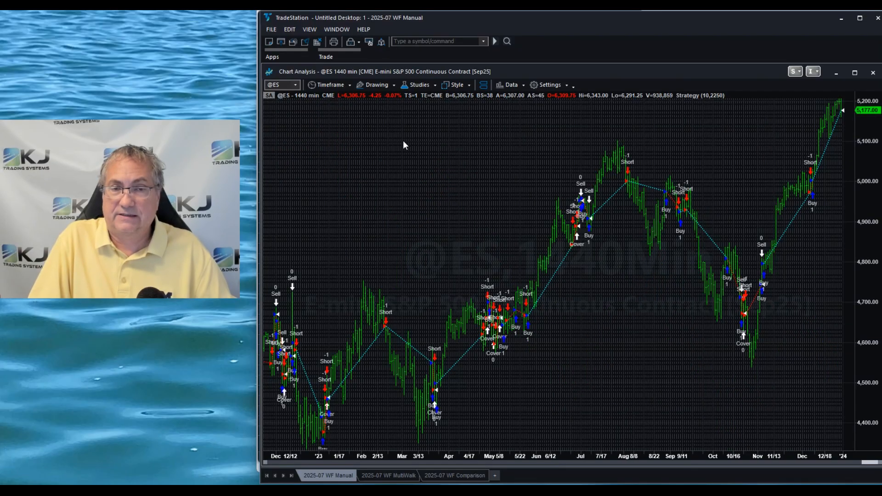
# Re-optimize Lookback 5–20 and stopl 1500–3000, leaving the strategy at 10 and 2750.
pyautogui.rightClick(403, 145)
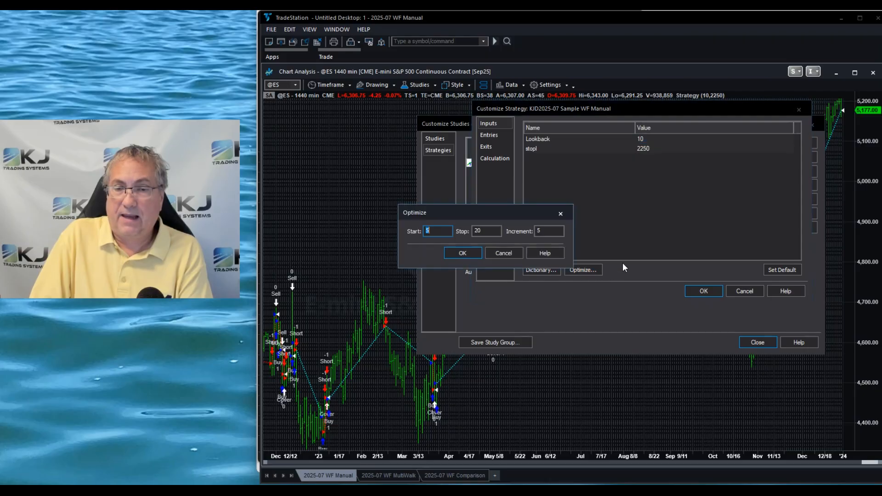
pyautogui.click(462, 253)
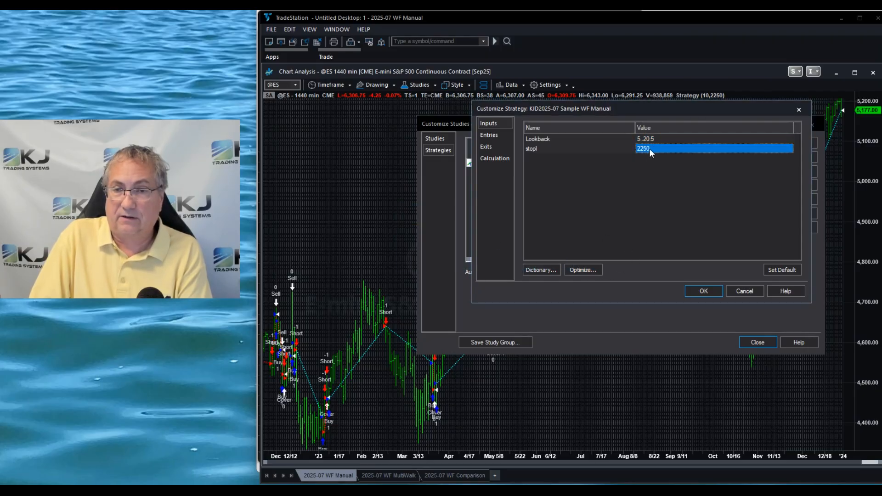
pyautogui.click(581, 270)
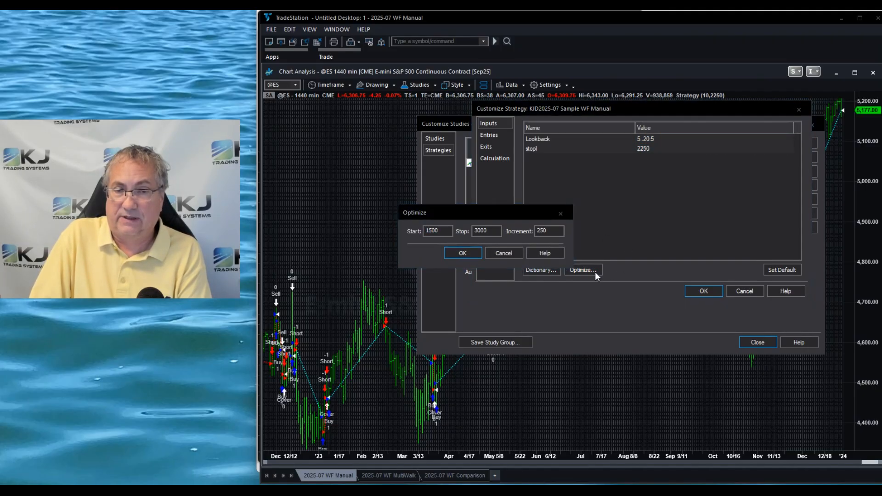
pyautogui.click(463, 253)
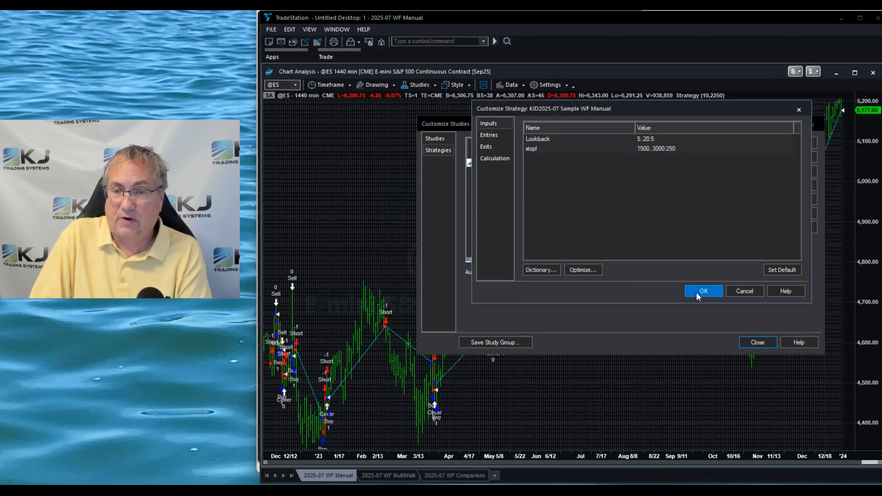
pyautogui.click(703, 291)
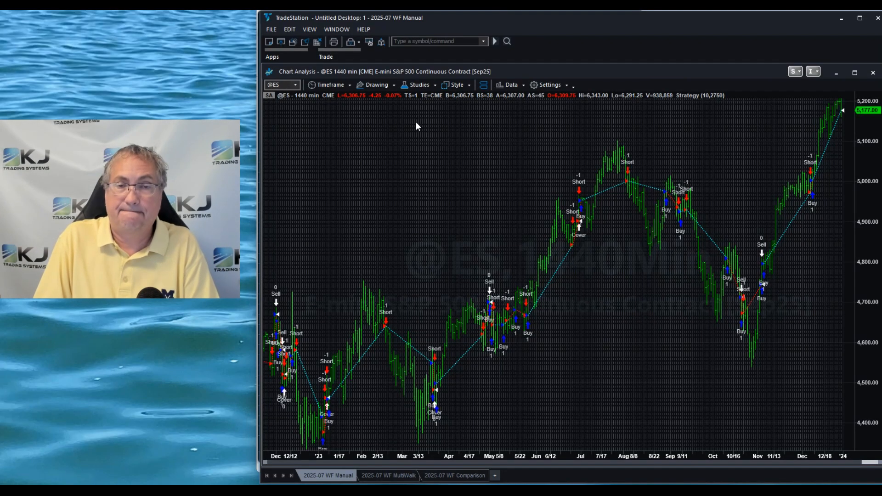
# Change the first-date year in Edit Symbol so the chart data reaches 12/31/2024.
pyautogui.rightClick(416, 126)
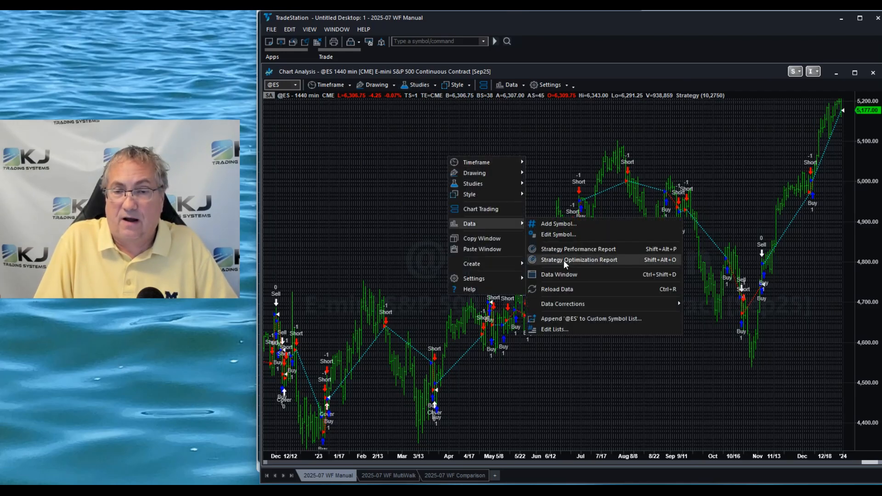
pyautogui.click(579, 259)
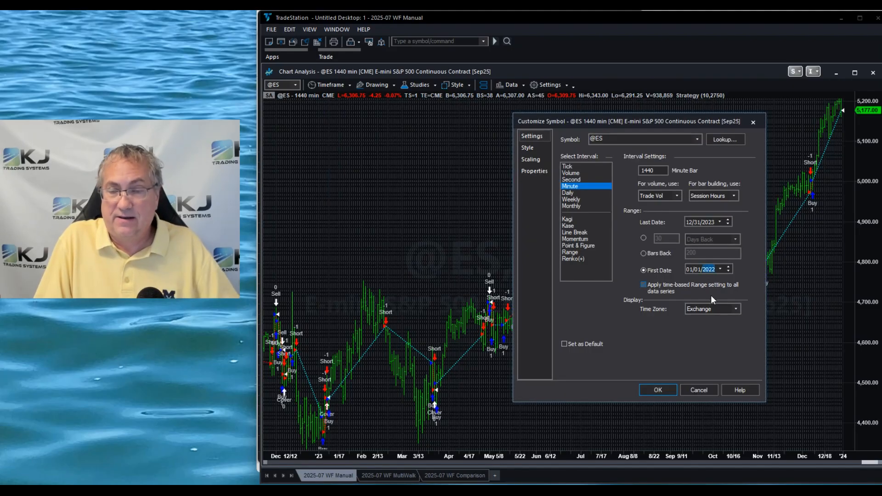
pyautogui.click(644, 283)
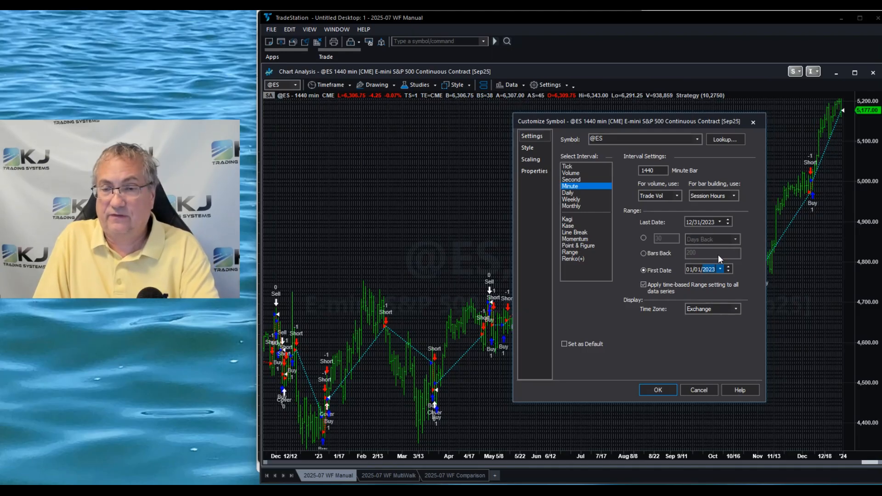
pyautogui.write('2020')
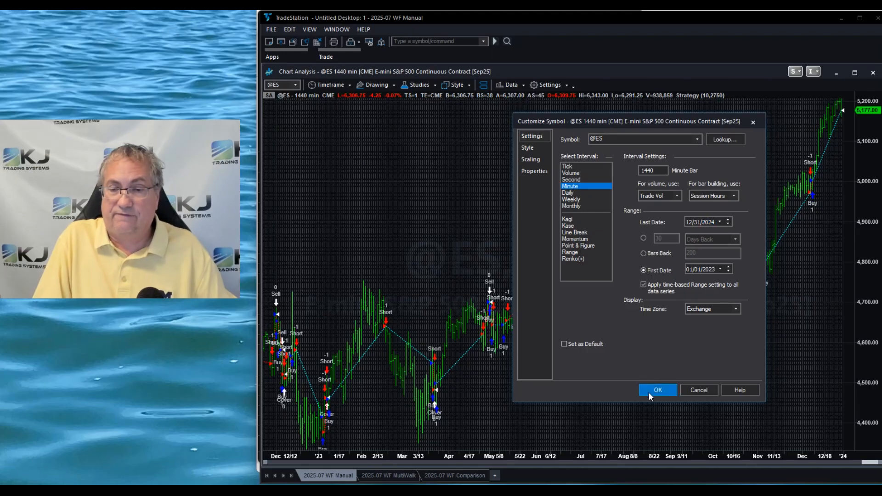
pyautogui.click(656, 390)
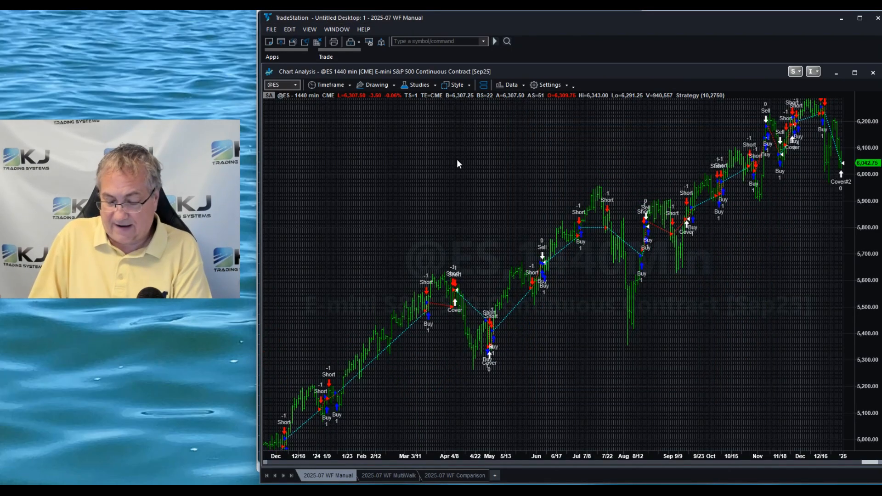
# Re-optimize Lookback and stopl on the newer data, applying Lookback 20 and stop 2000.
pyautogui.rightClick(457, 163)
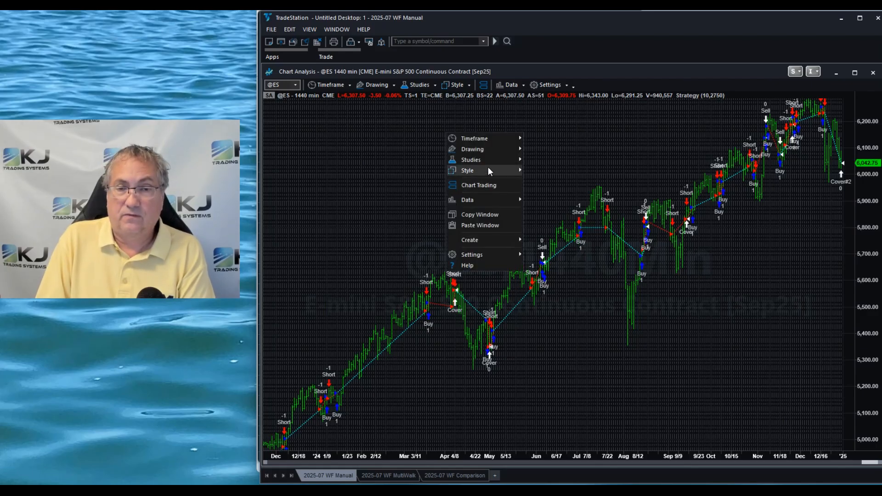
pyautogui.click(556, 219)
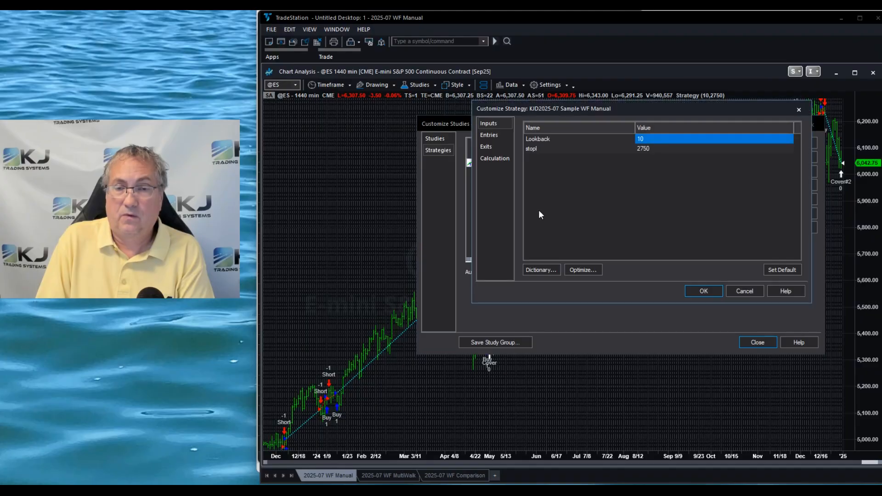
pyautogui.click(582, 269)
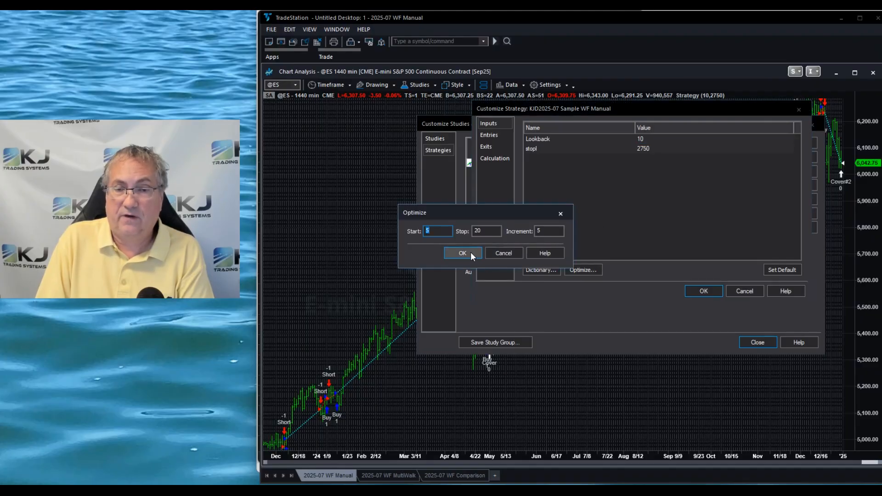
pyautogui.click(461, 253)
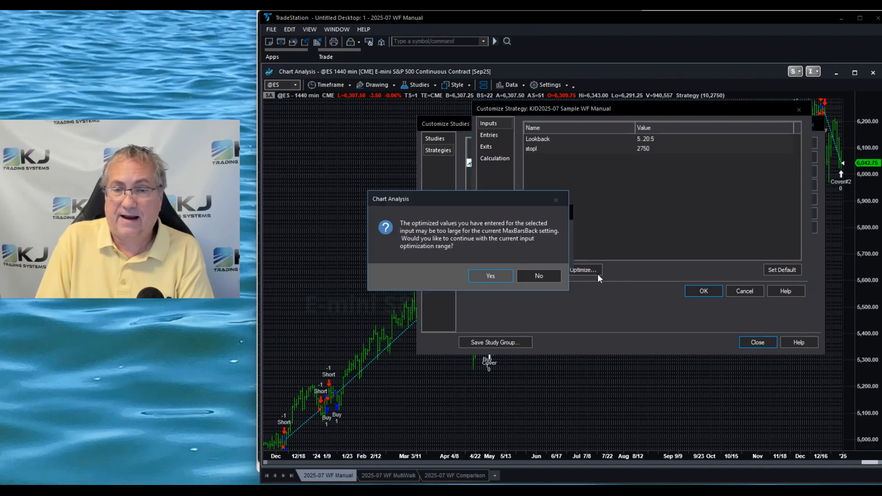
pyautogui.click(489, 275)
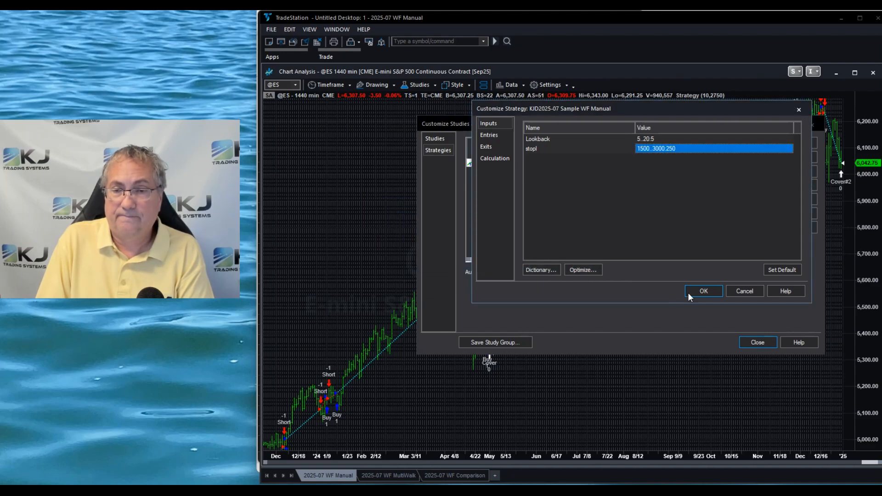
pyautogui.click(702, 291)
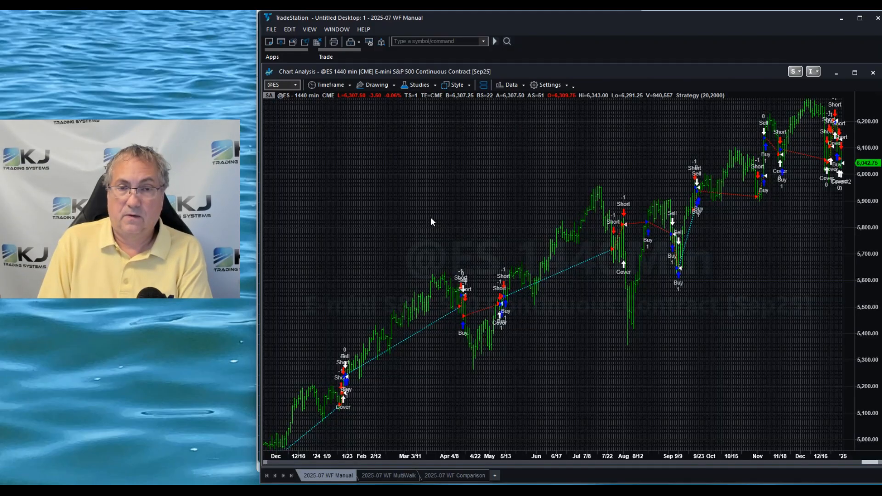
pyautogui.moveTo(483, 180)
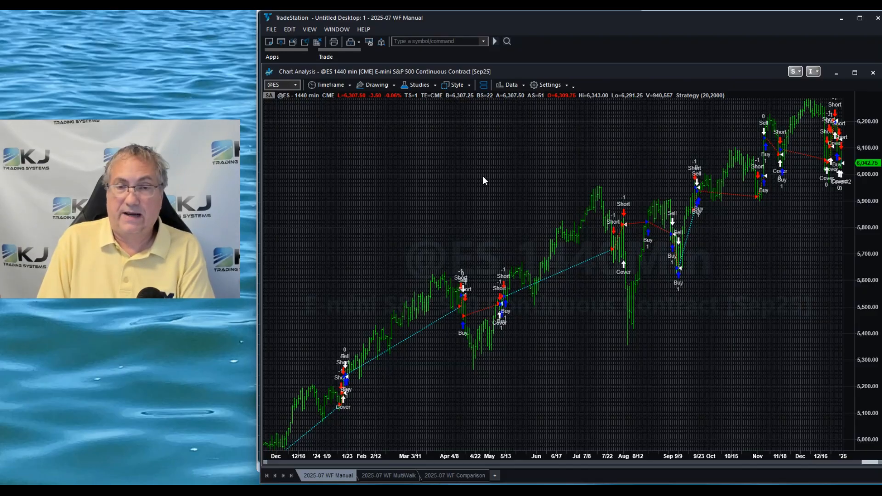
# Review the Strategy Optimization Report, then close it.
pyautogui.rightClick(483, 180)
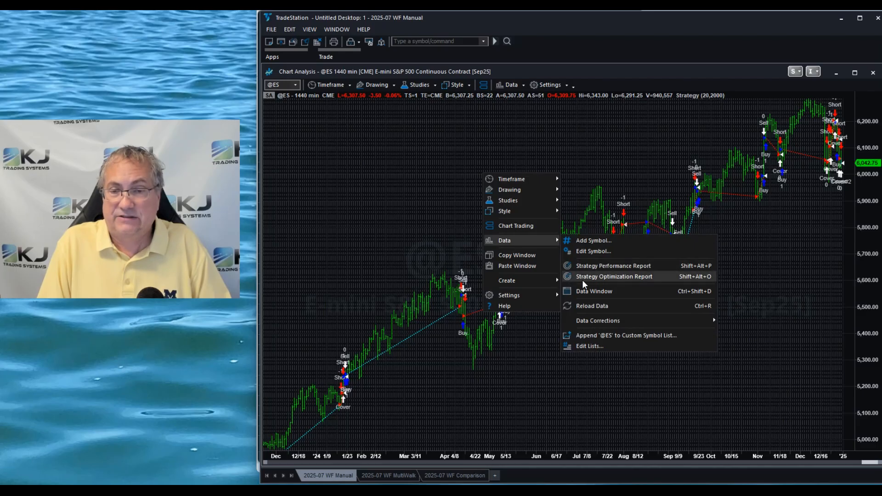
pyautogui.click(614, 276)
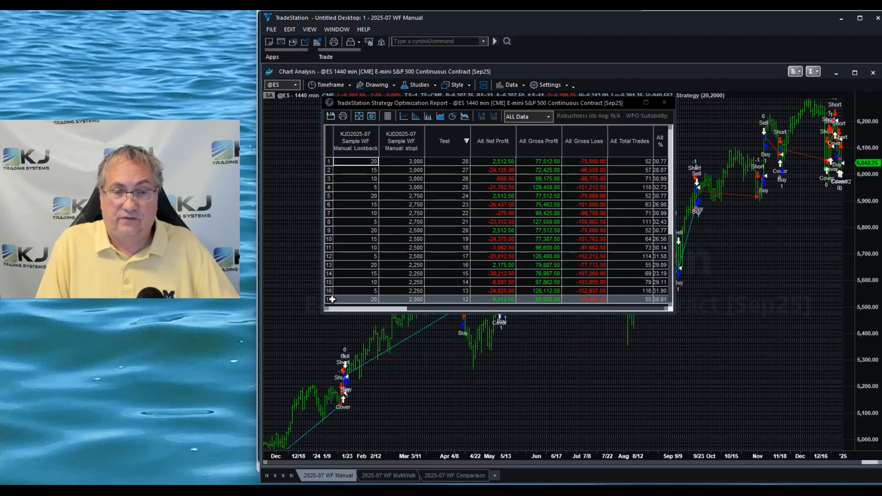
pyautogui.scroll(-3)
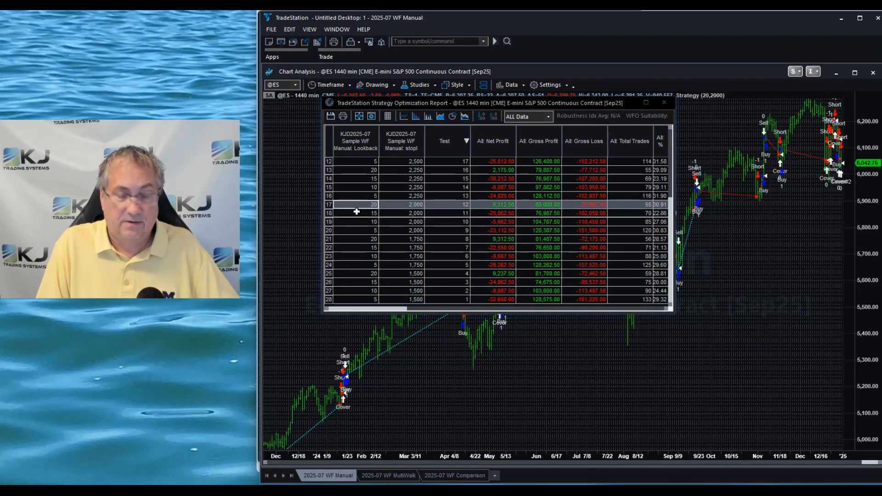
pyautogui.moveTo(375, 264)
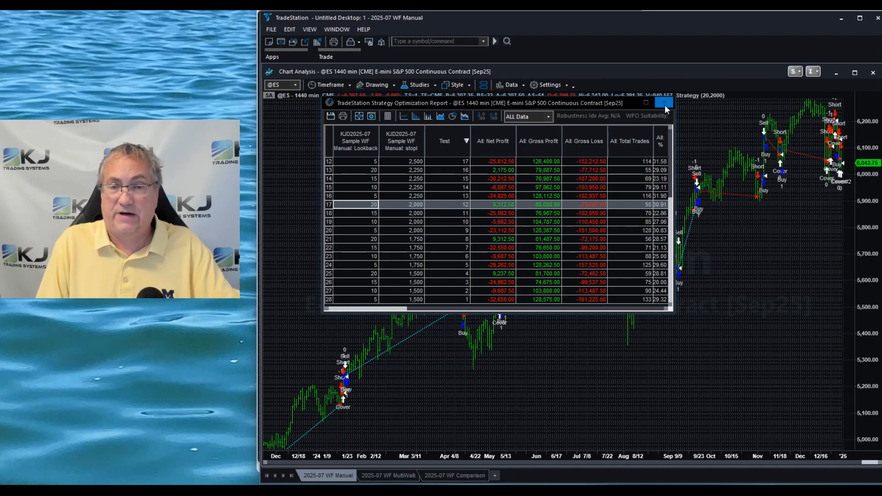
pyautogui.click(664, 102)
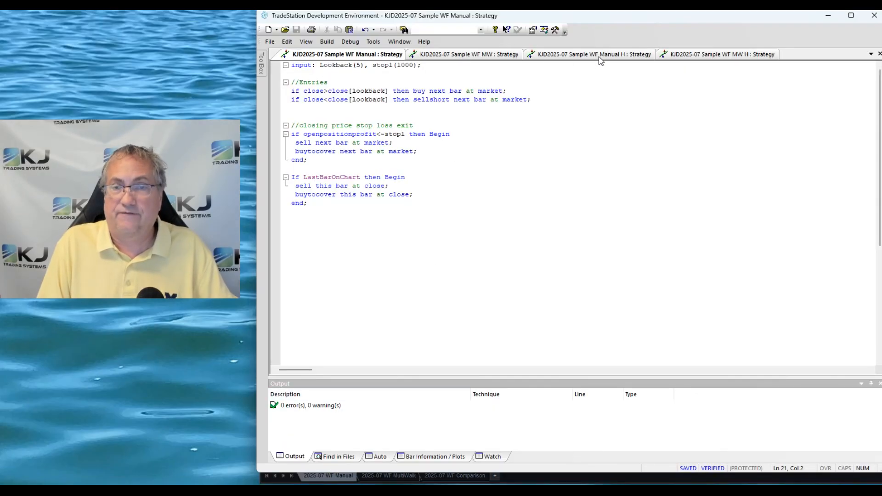
# Open the Manual H strategy code and edit the 2023 block's Lookback and stop values.
pyautogui.click(591, 54)
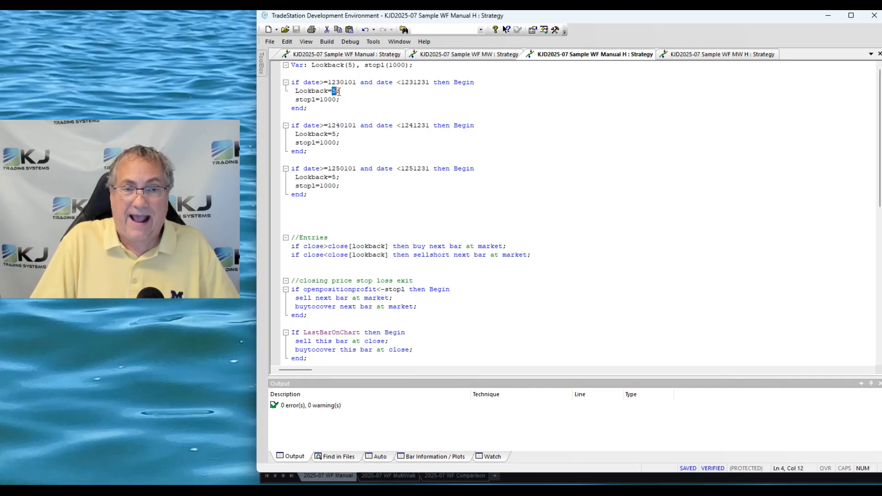
pyautogui.moveTo(302, 82); pyautogui.dragTo(421, 82)
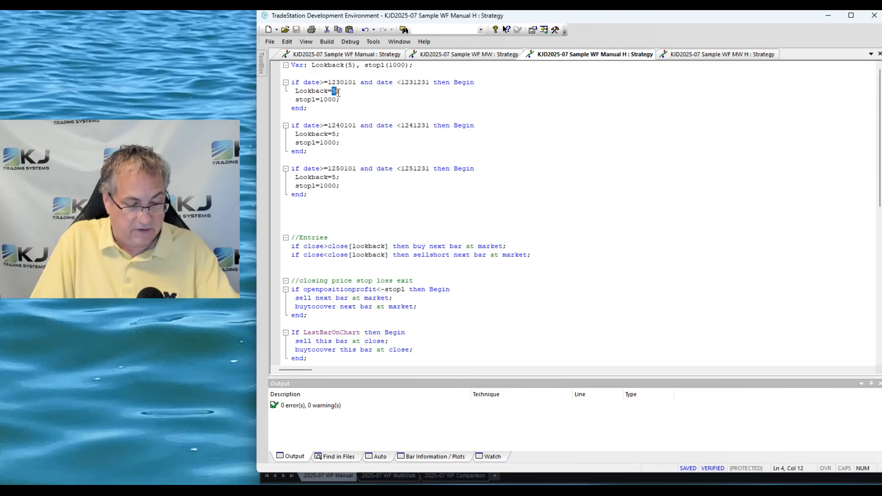
pyautogui.write('0')
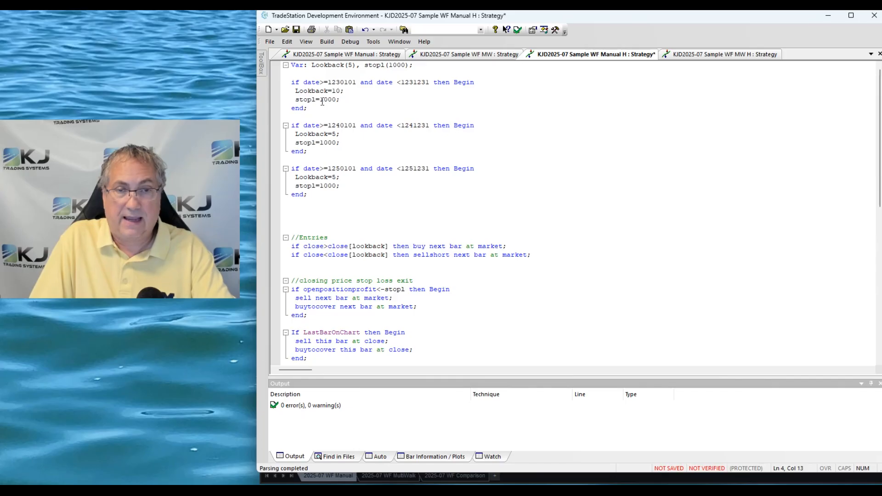
pyautogui.doubleClick(328, 100)
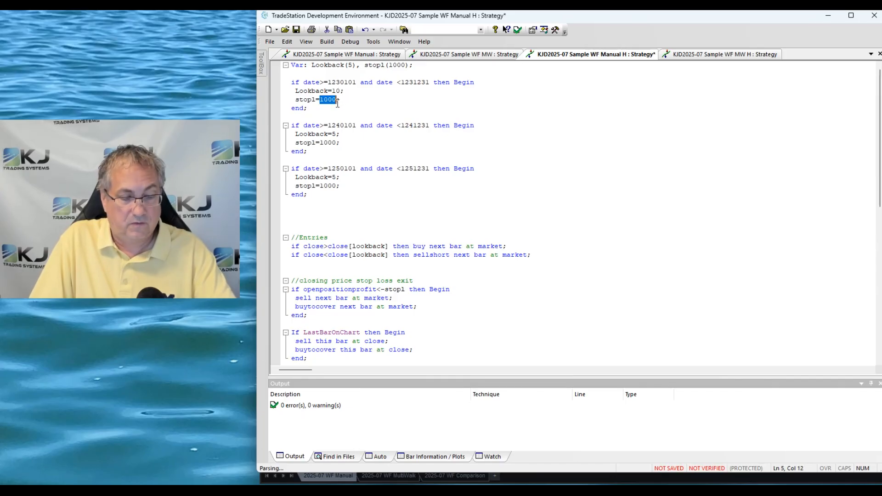
pyautogui.write('225')
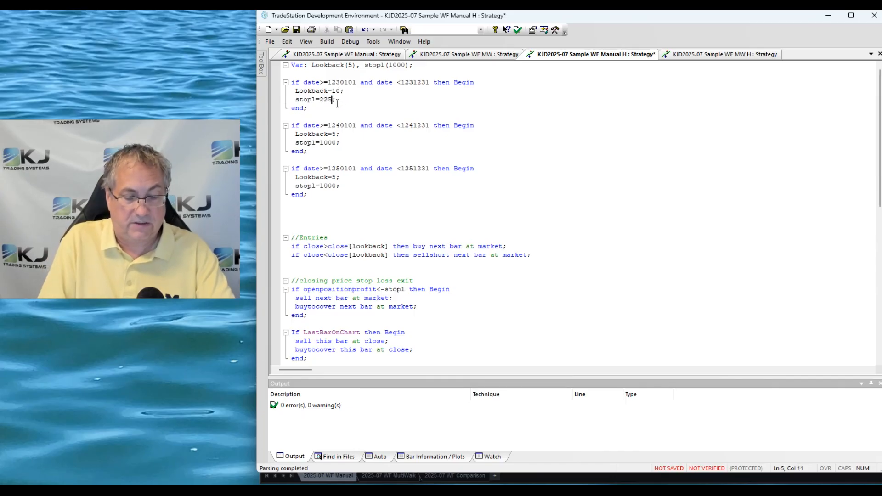
pyautogui.write('0')
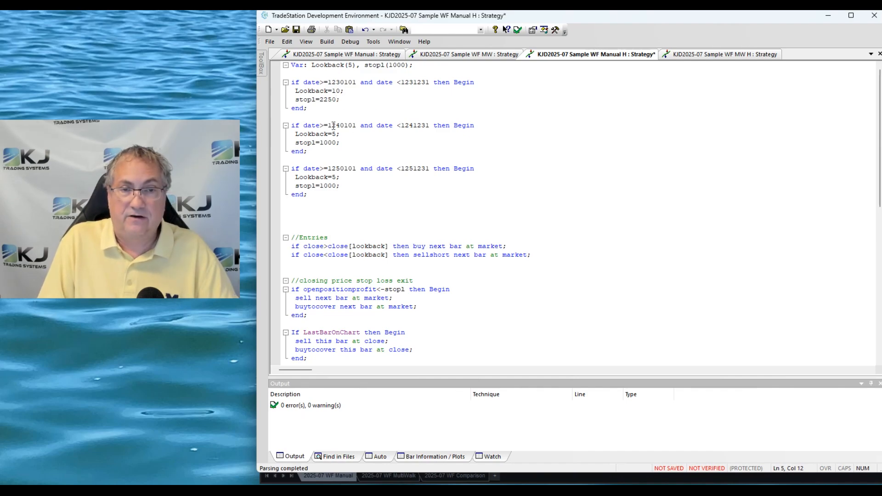
# Hardcode 10/2750 for the 2024 block and 20/2000 for 2025, then verify.
pyautogui.doubleClick(333, 134)
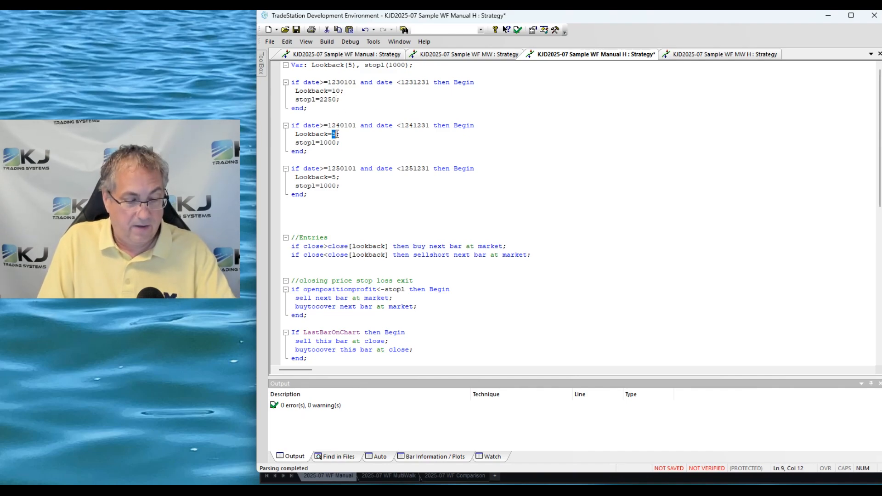
pyautogui.write('10')
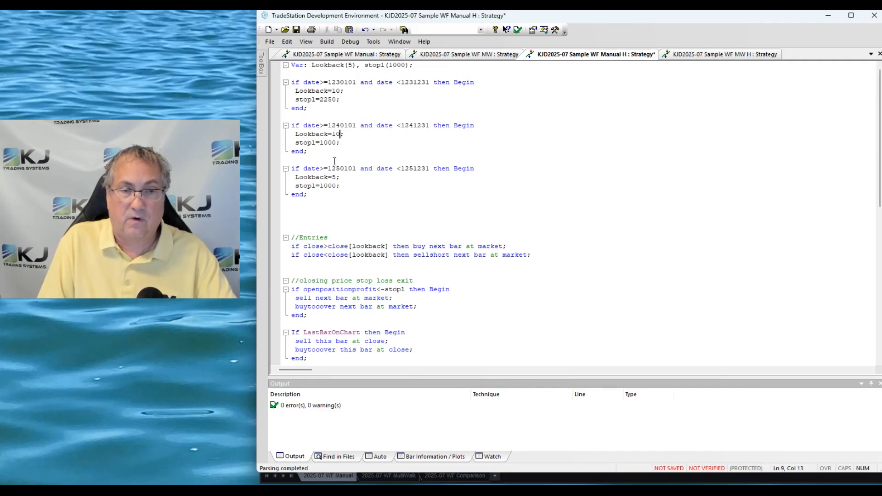
pyautogui.doubleClick(328, 142)
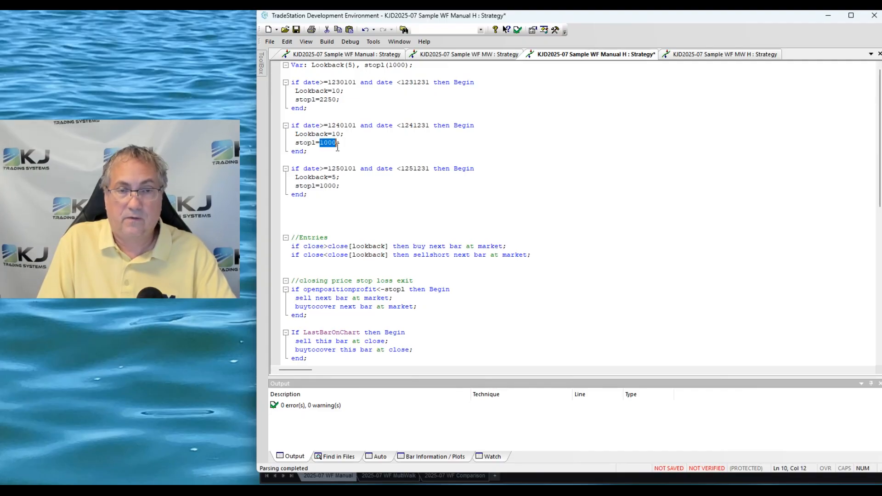
pyautogui.write('275')
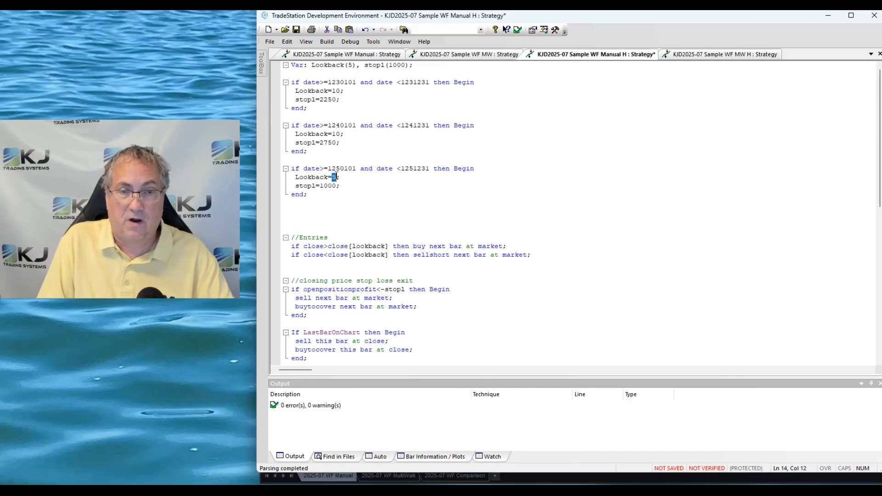
pyautogui.write('20')
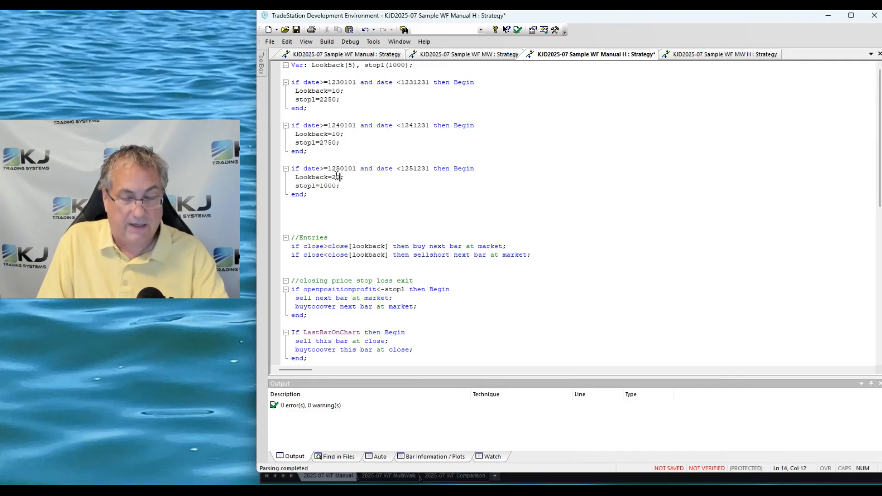
pyautogui.doubleClick(328, 186)
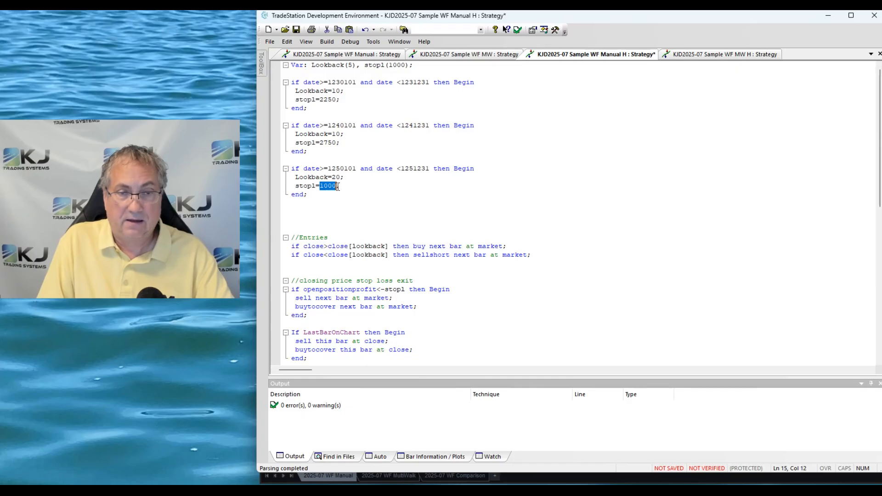
pyautogui.write('20')
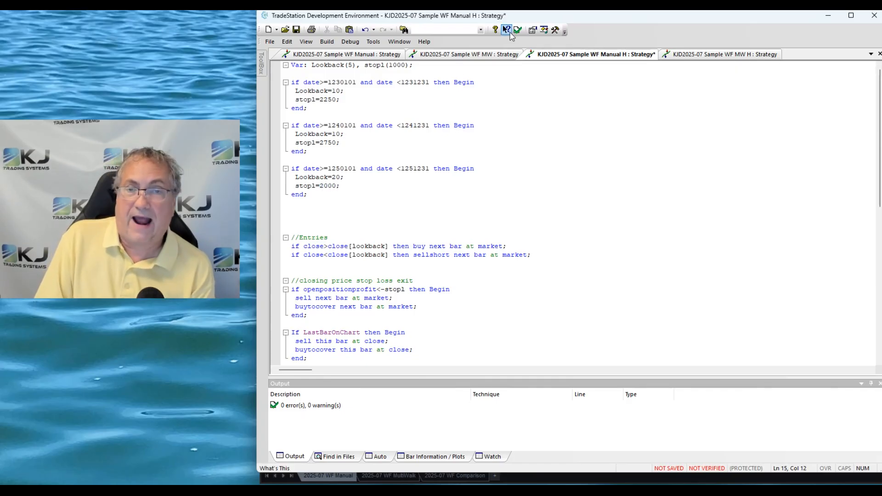
pyautogui.click(506, 30)
pyautogui.write('if date>=1230101 then begin')
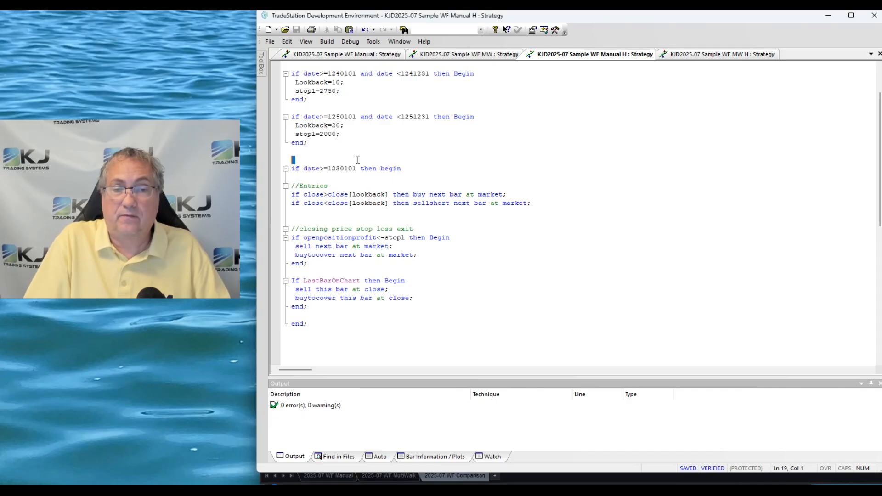
# Remove the 'if date>=1230101 then begin' line and switch to the 2025-07 WF MultiWalk workspace.
pyautogui.moveTo(291, 169); pyautogui.dragTo(401, 168)
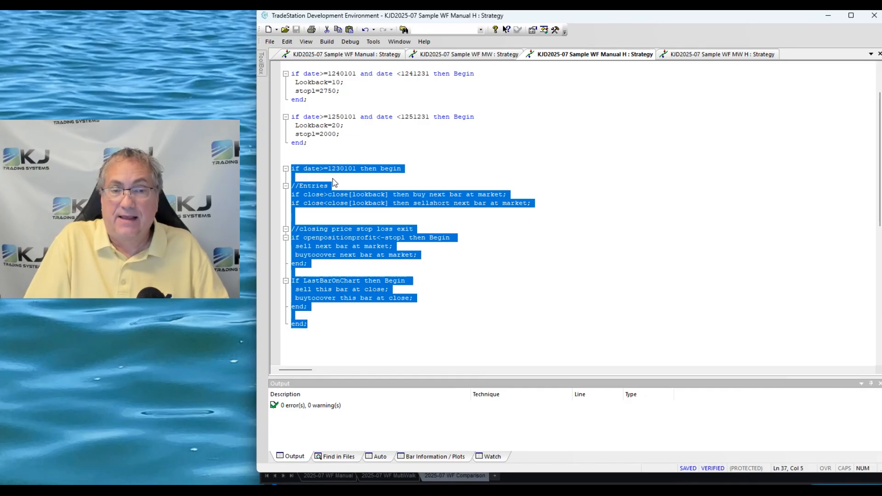
pyautogui.click(291, 168)
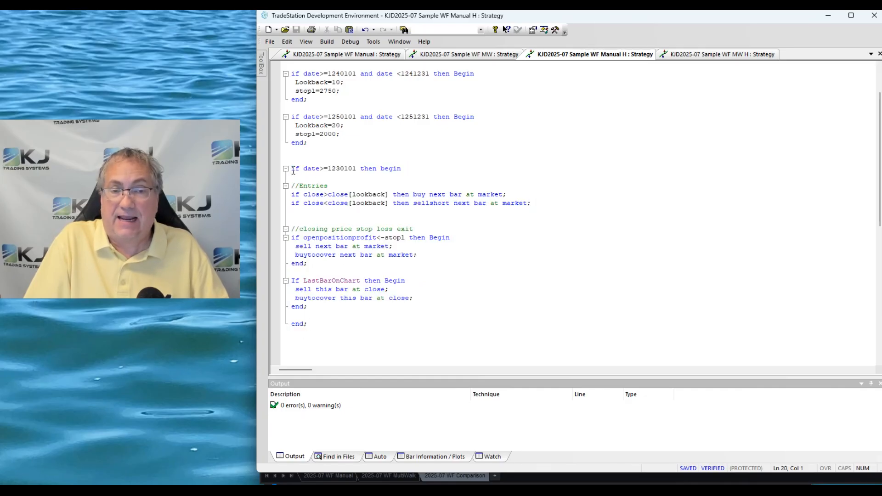
pyautogui.moveTo(291, 168); pyautogui.dragTo(400, 168)
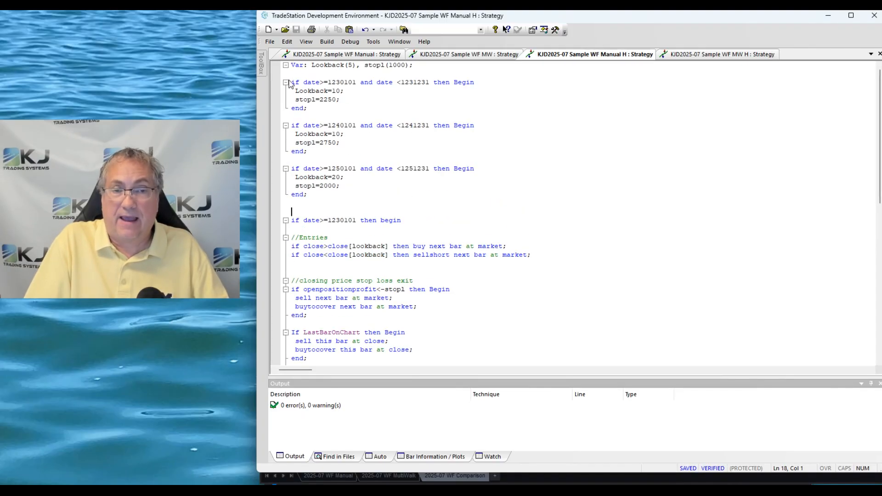
pyautogui.moveTo(292, 82); pyautogui.dragTo(307, 108)
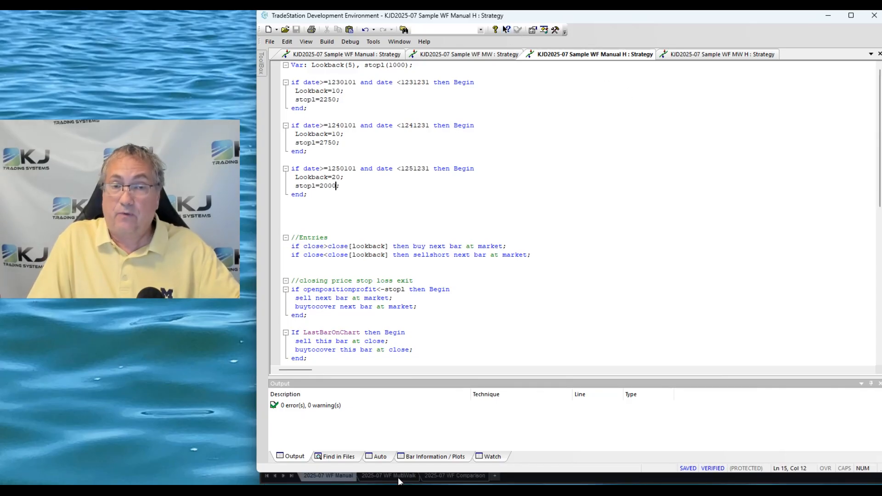
pyautogui.click(387, 475)
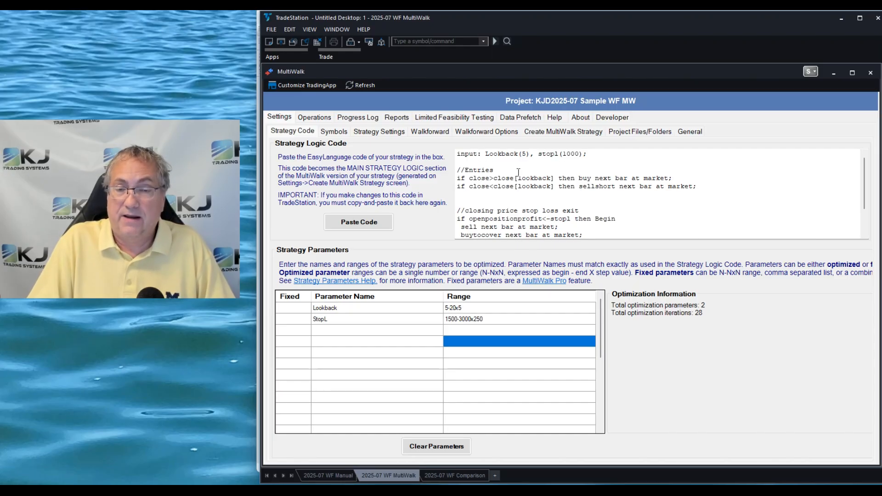
pyautogui.moveTo(396, 313)
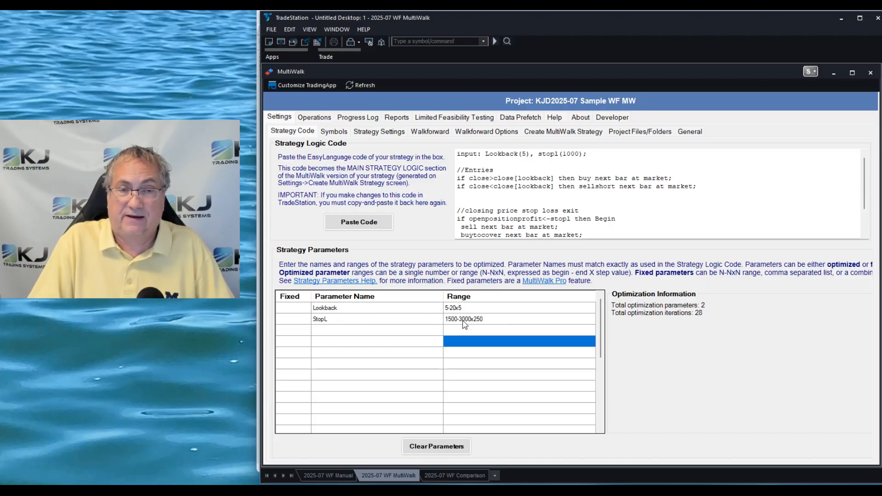
pyautogui.click(334, 131)
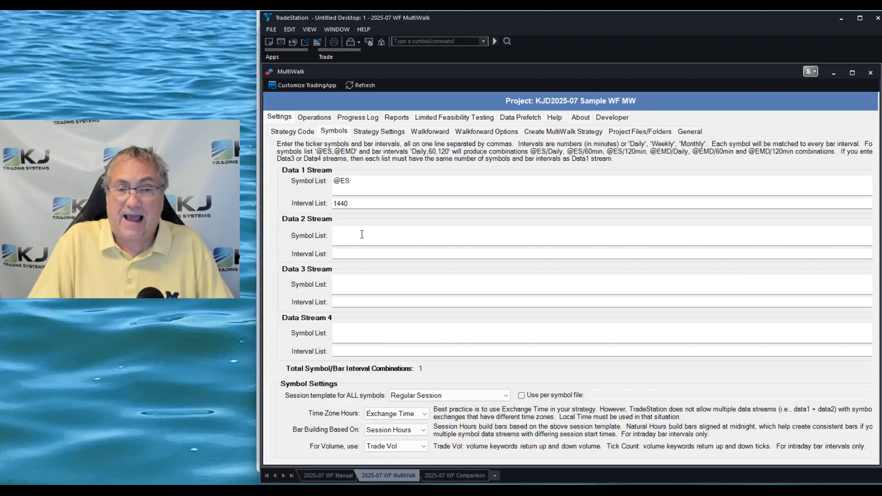
pyautogui.moveTo(476, 186)
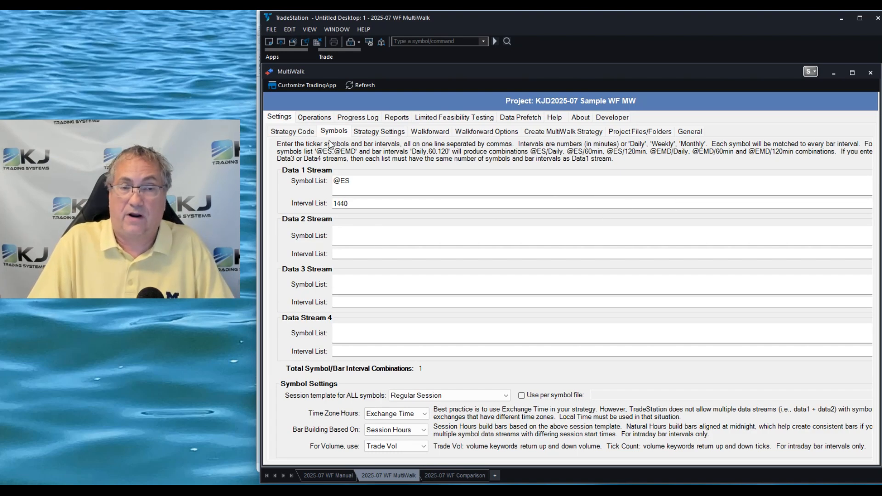
pyautogui.click(379, 131)
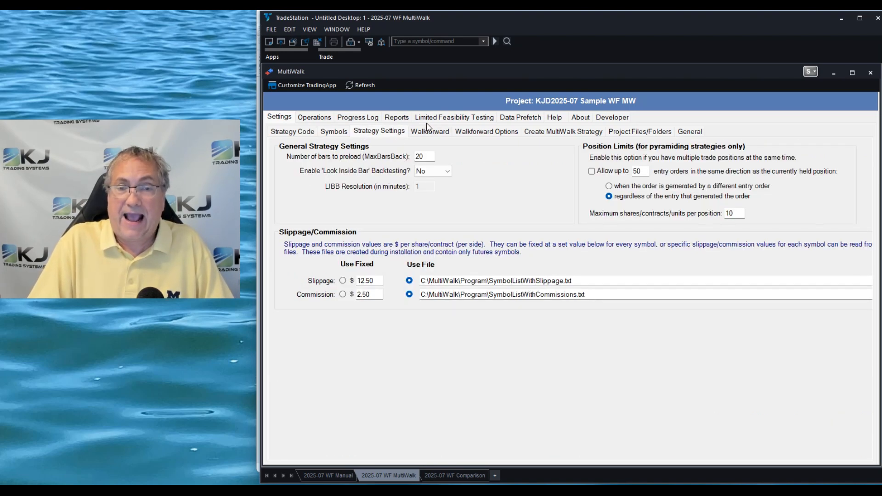
pyautogui.click(429, 131)
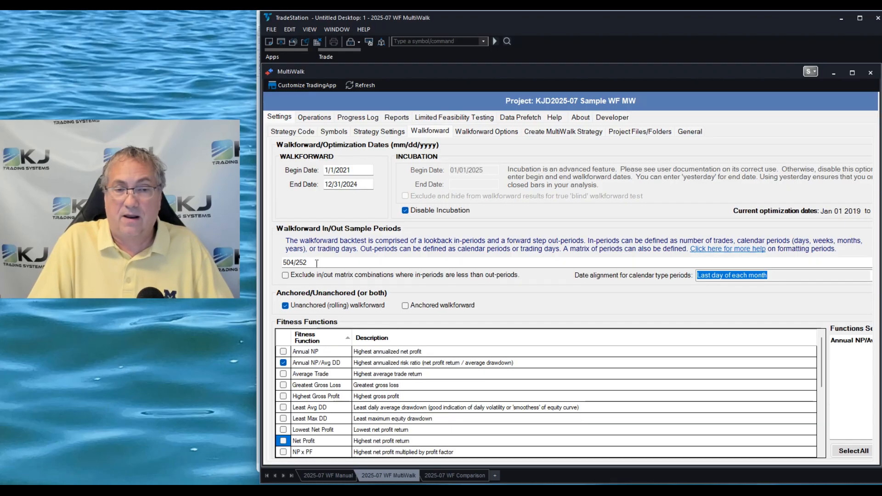
pyautogui.click(295, 262)
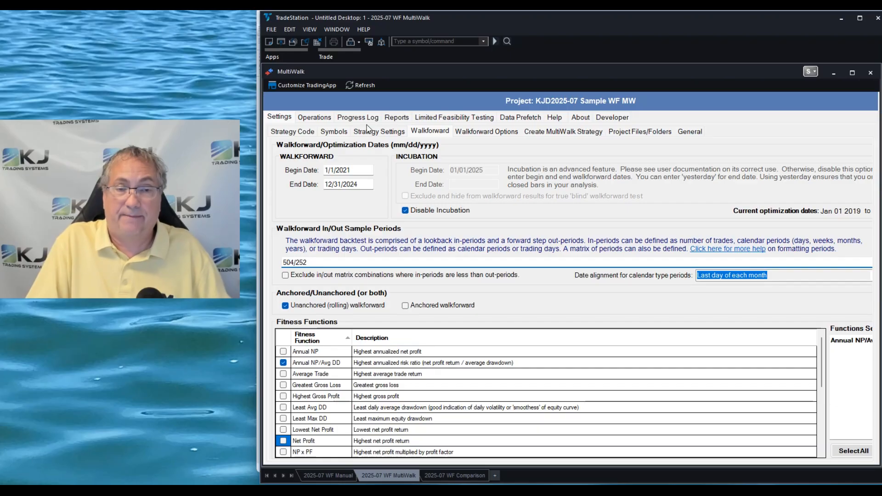
pyautogui.click(485, 131)
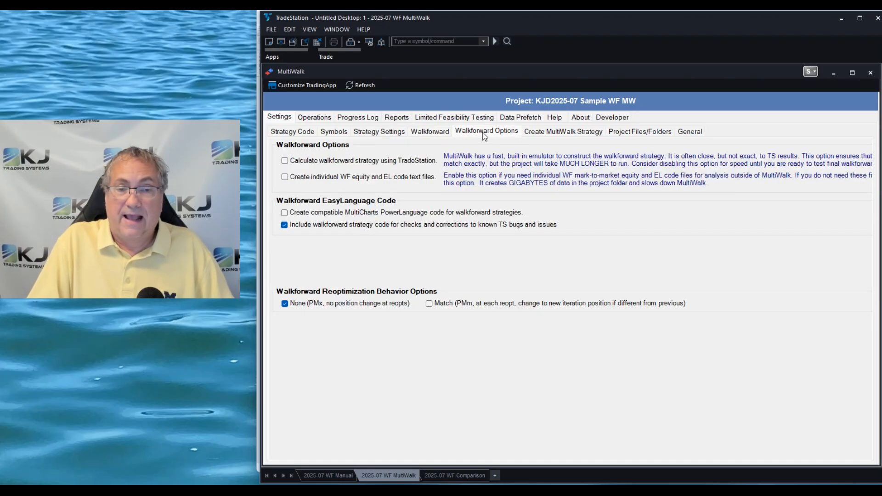
# Generate the MultiWalk strategy code and select all of it in the text file.
pyautogui.click(562, 131)
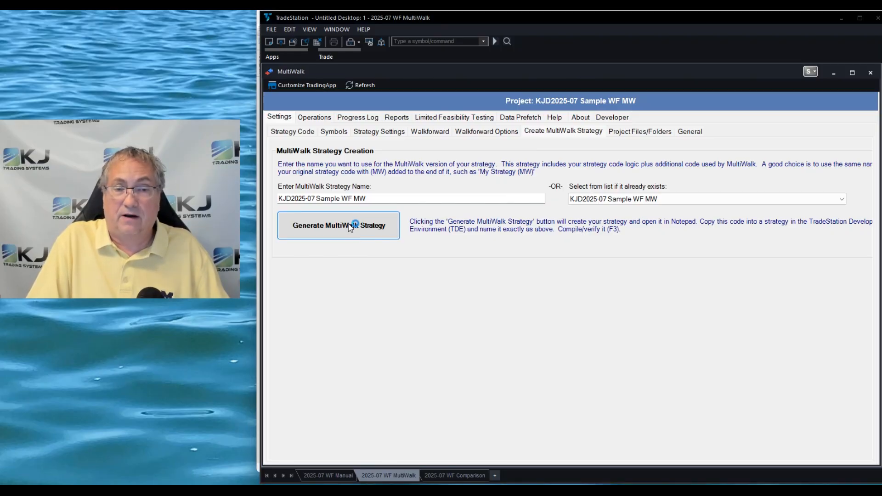
pyautogui.click(338, 225)
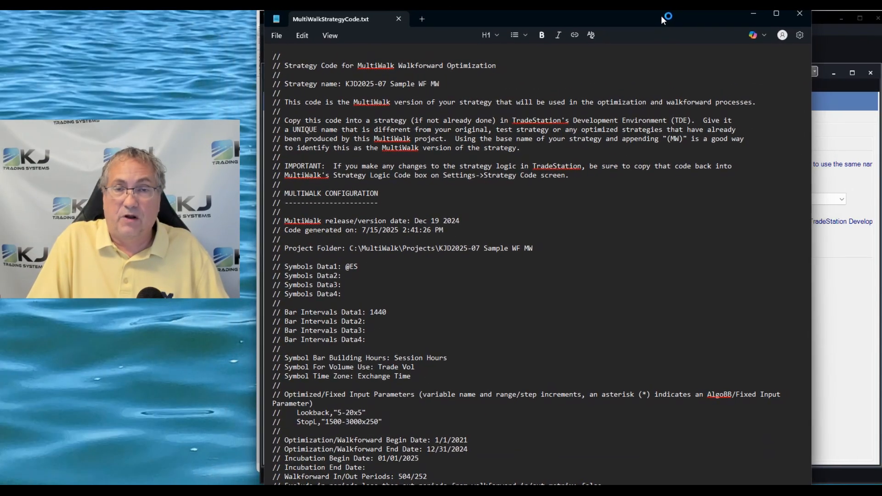
pyautogui.scroll(-3)
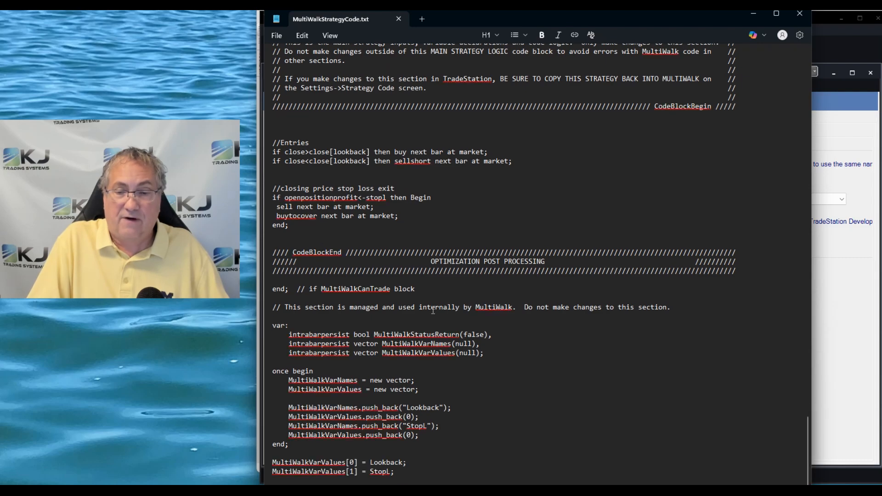
pyautogui.click(302, 35)
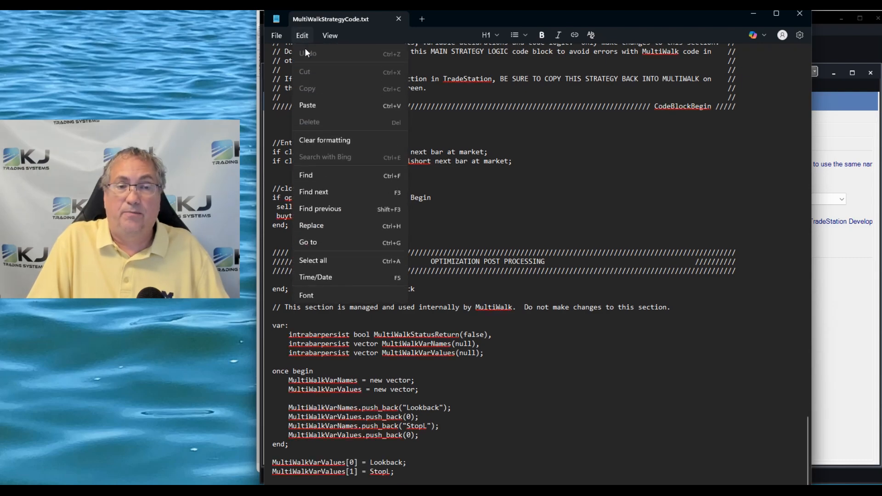
pyautogui.click(313, 261)
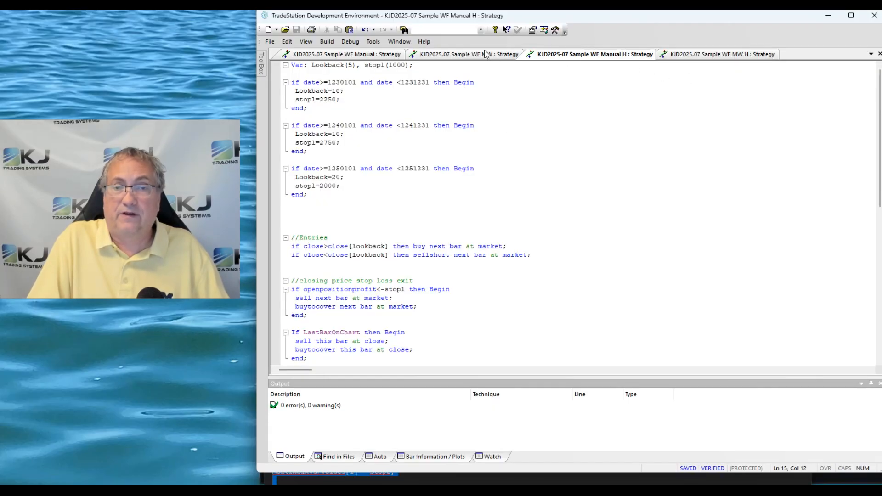
# Switch to the 'Sample WF MW : Strategy' code tab.
pyautogui.click(287, 41)
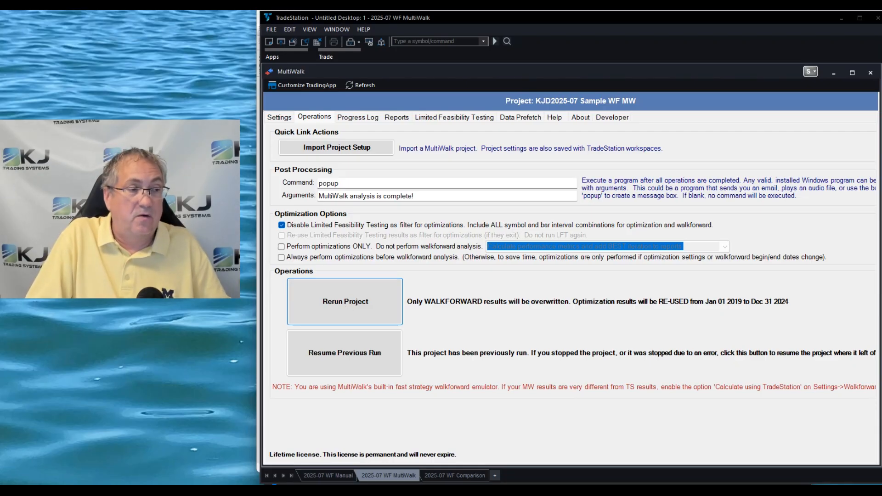
# Rerun the MultiWalk project, then review and close its walkforward performance report.
pyautogui.click(345, 301)
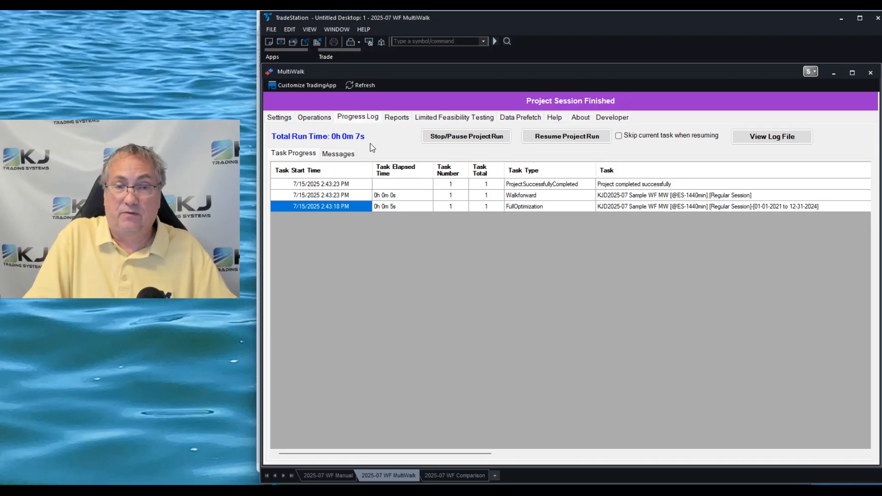
pyautogui.click(396, 117)
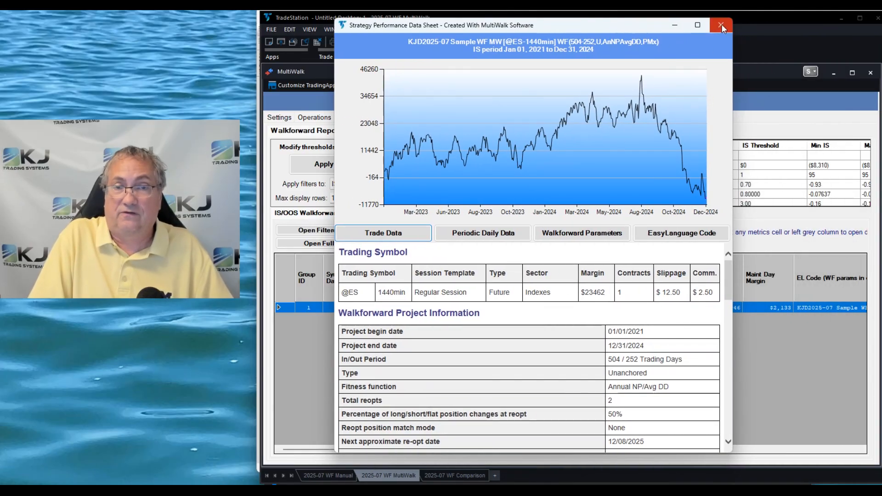
pyautogui.moveTo(722, 25)
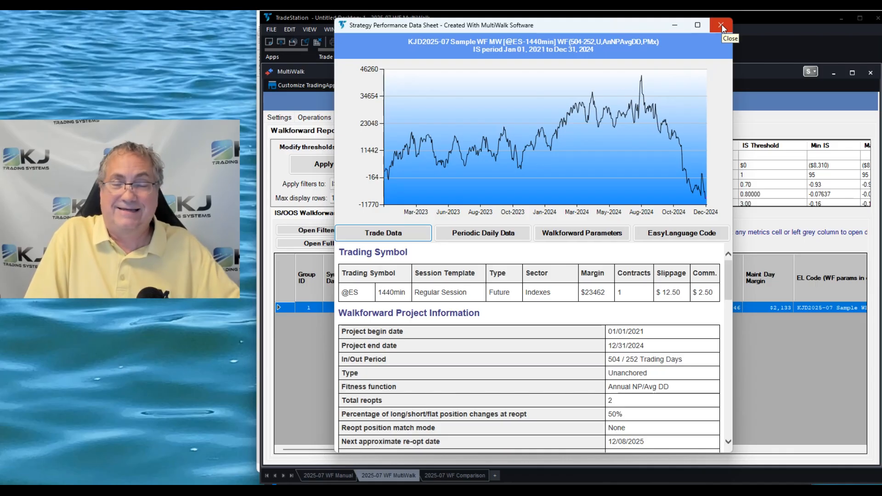
pyautogui.click(721, 25)
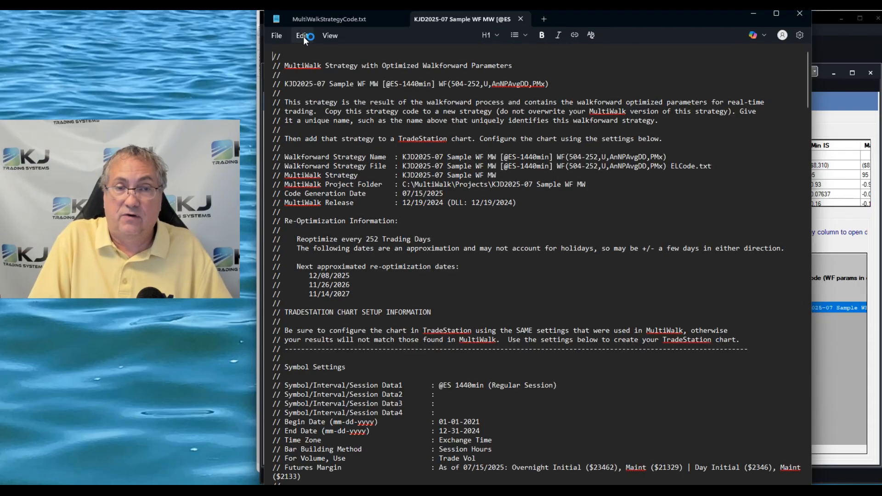
# Select all of the walkforward strategy code in Notepad.
pyautogui.click(302, 36)
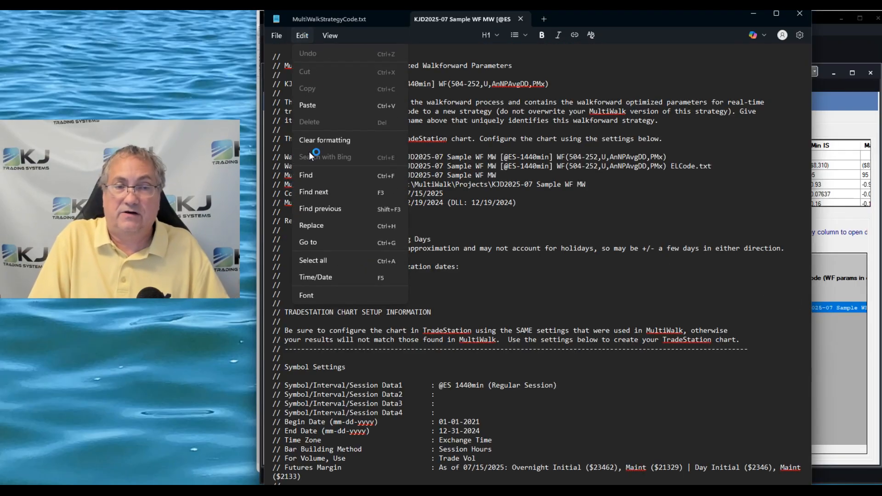
pyautogui.click(312, 260)
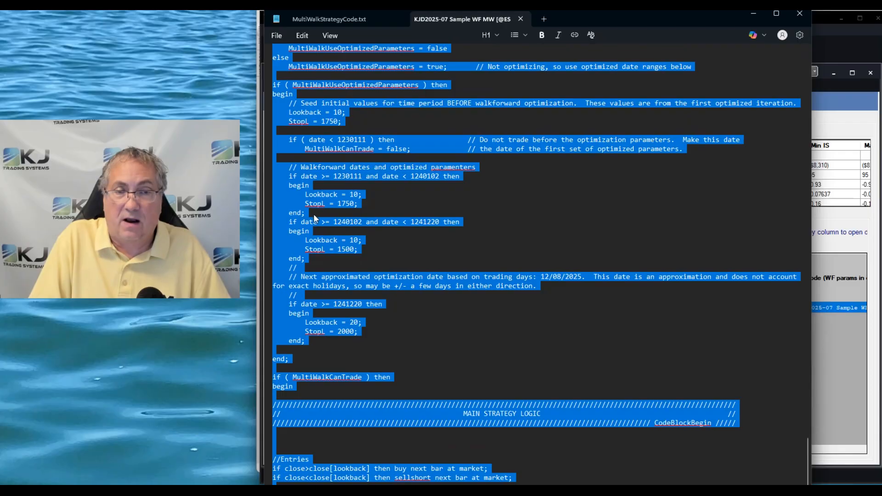
pyautogui.moveTo(345, 260)
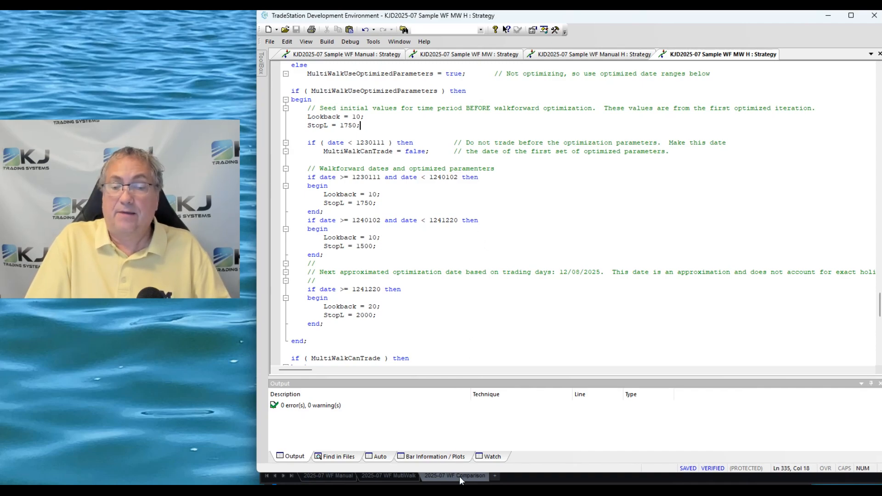
# Show the '2025-07 WF Comparison' workspace and close its Strategy Performance Report.
pyautogui.click(454, 475)
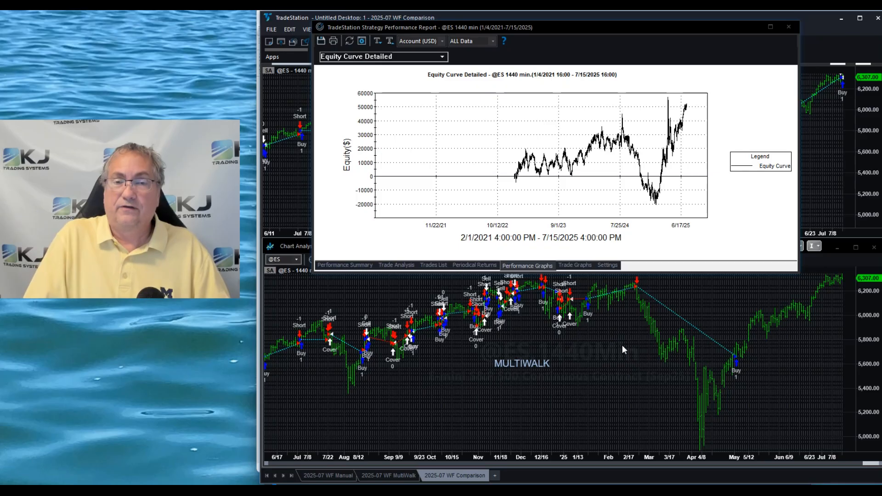
pyautogui.click(787, 27)
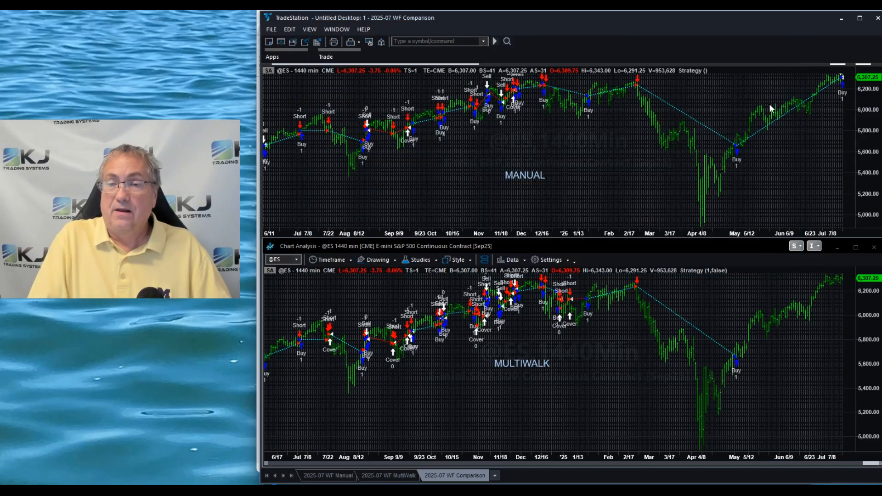